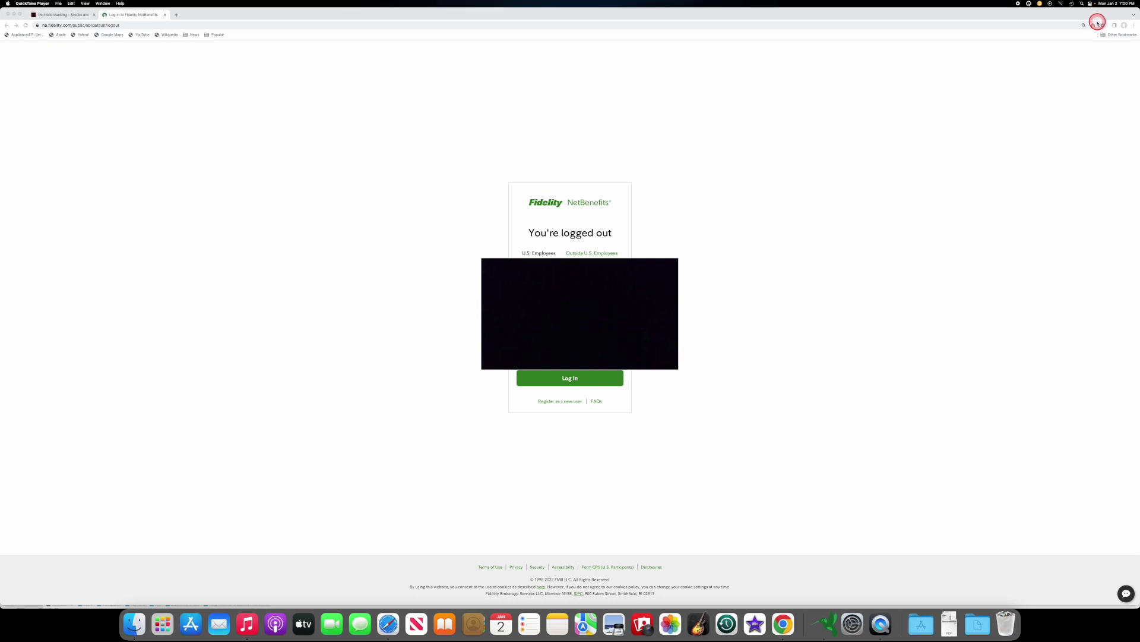
mouse_move(1019, 107)
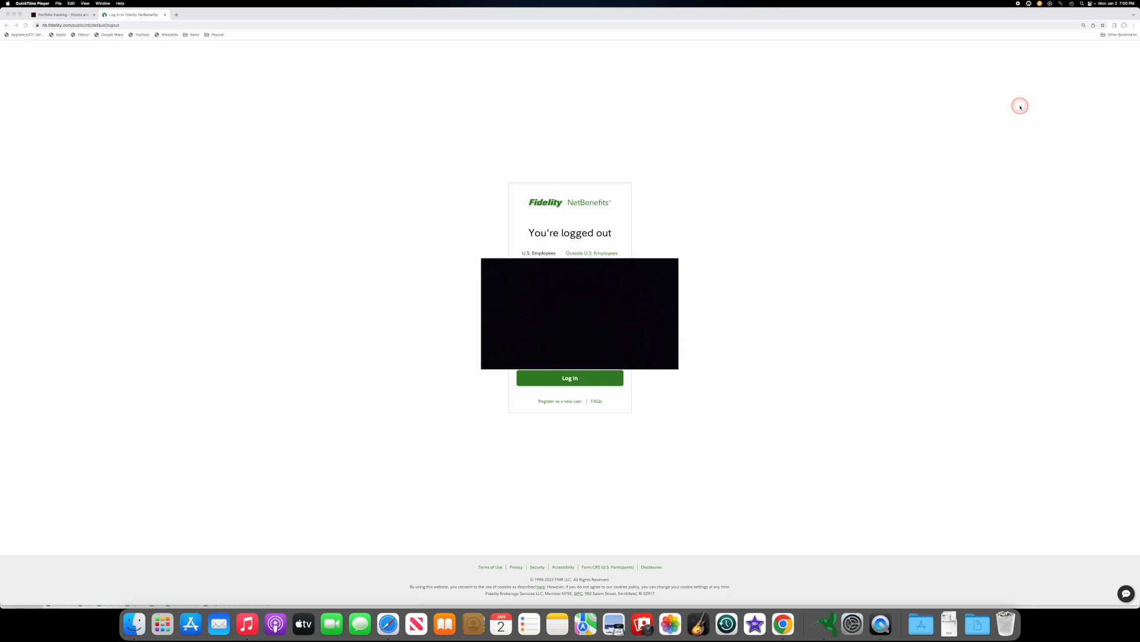
mouse_move(1019, 104)
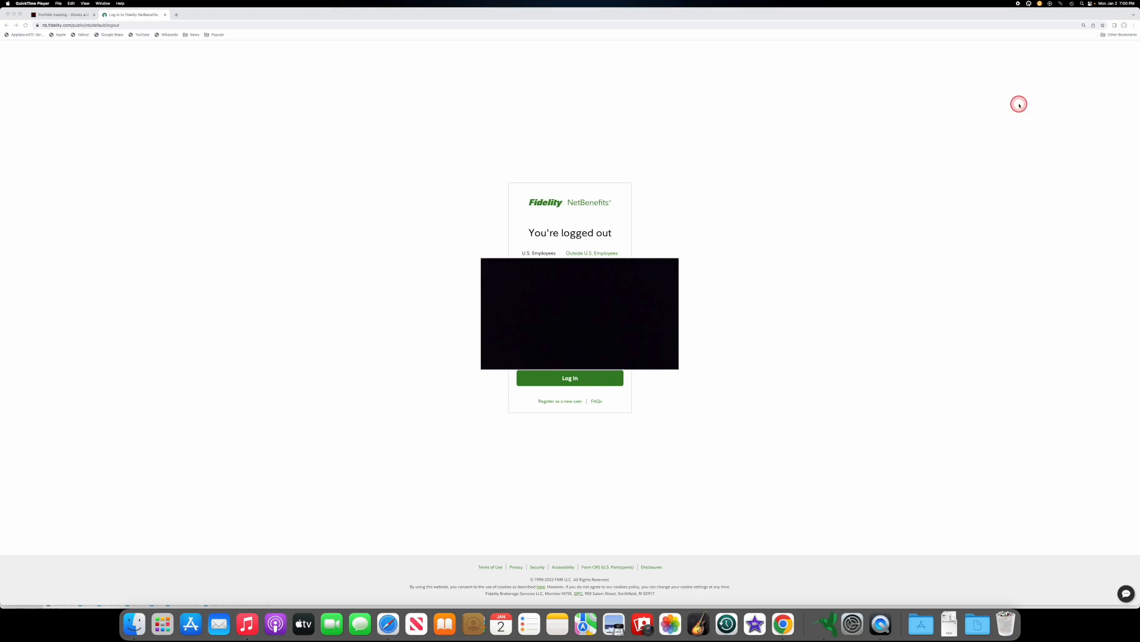
mouse_move(1019, 106)
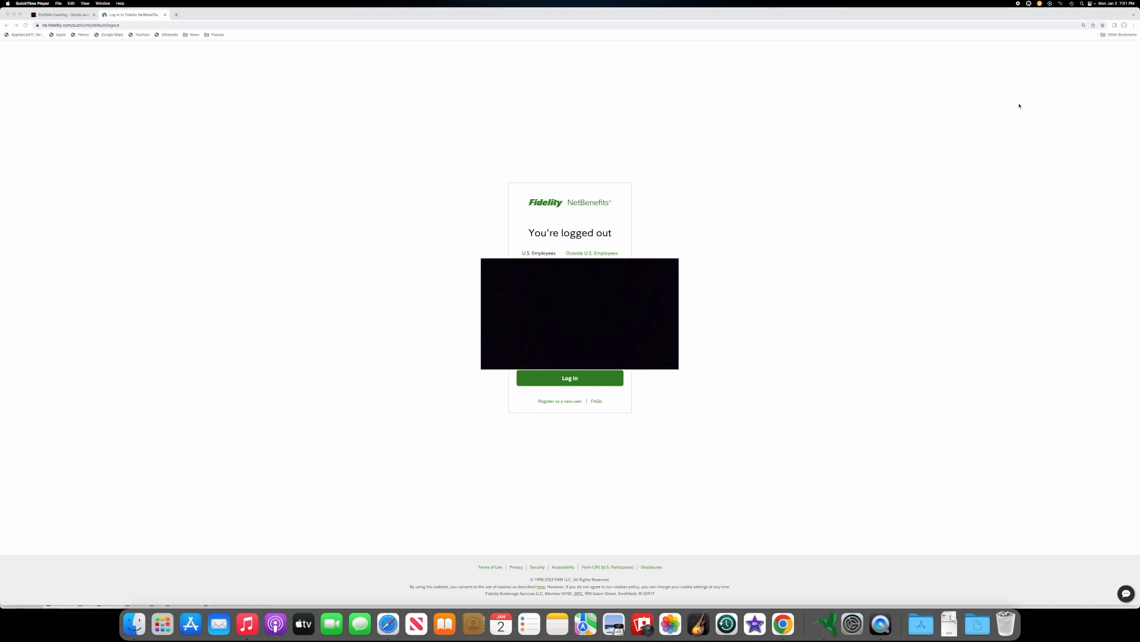
Log back in to NetBenefits and view the portfolio balance as of 01/02/2023.
click(574, 378)
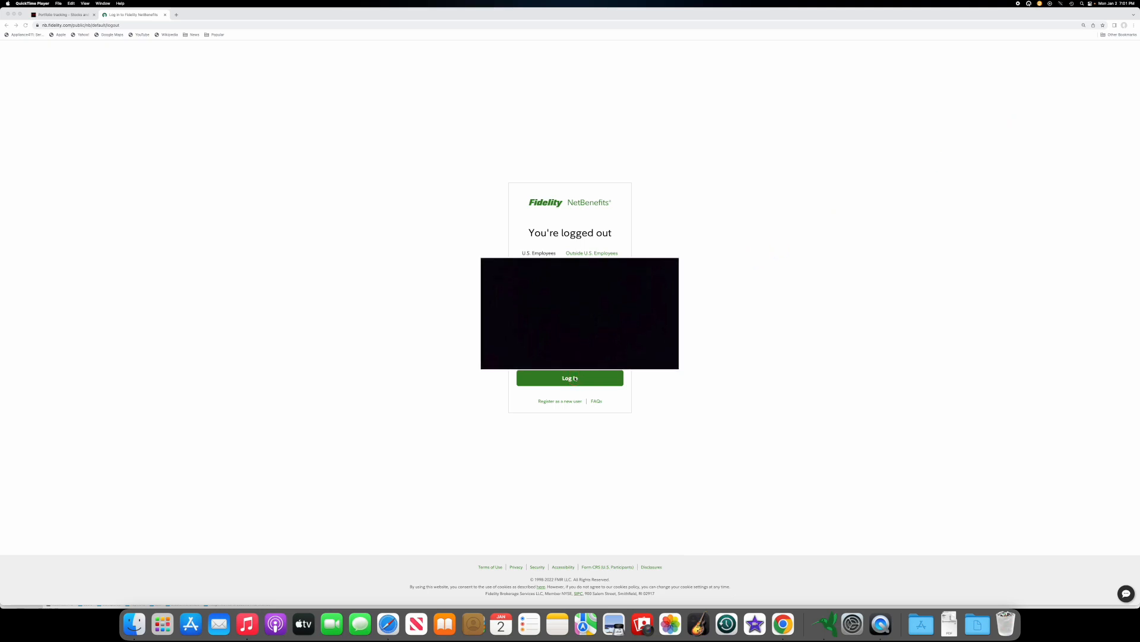
click(570, 377)
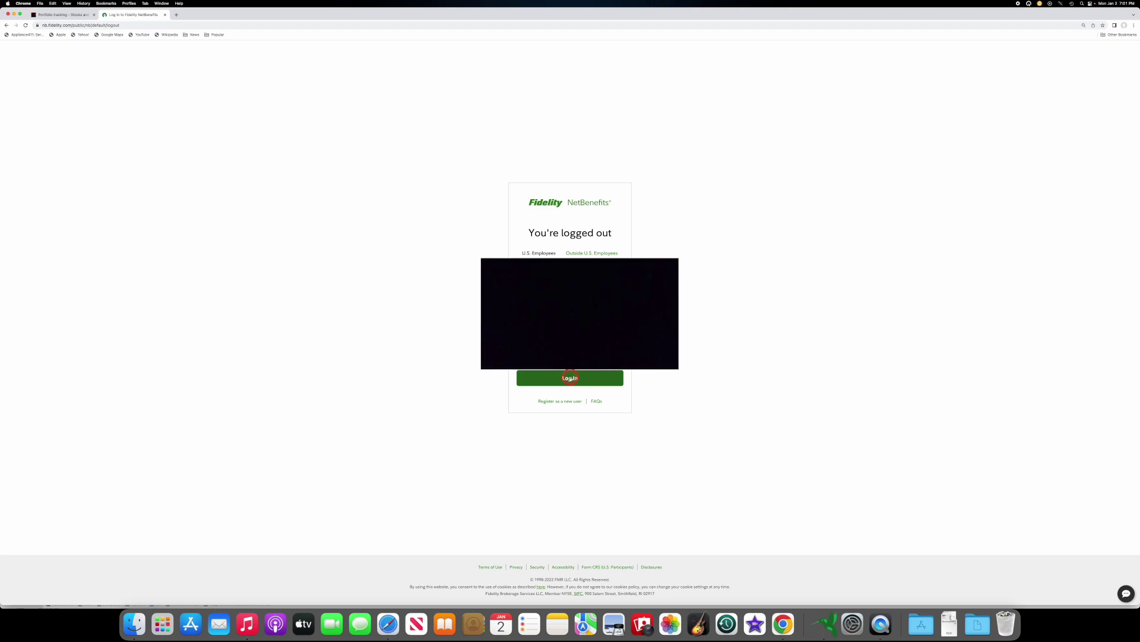
click(570, 377)
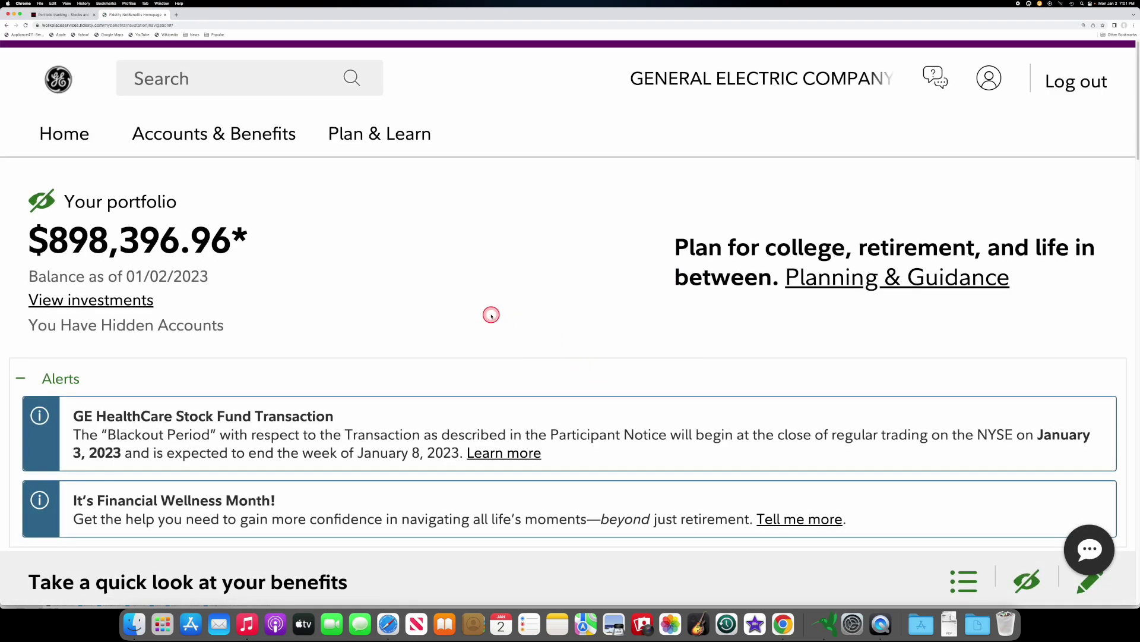
mouse_move(378, 249)
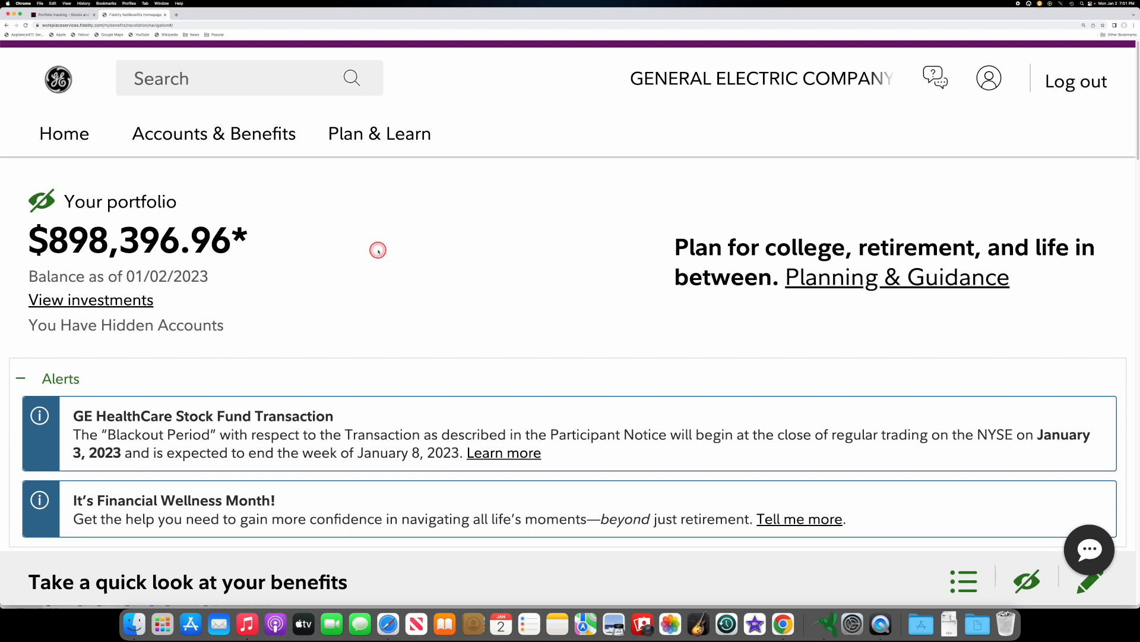
mouse_move(43, 200)
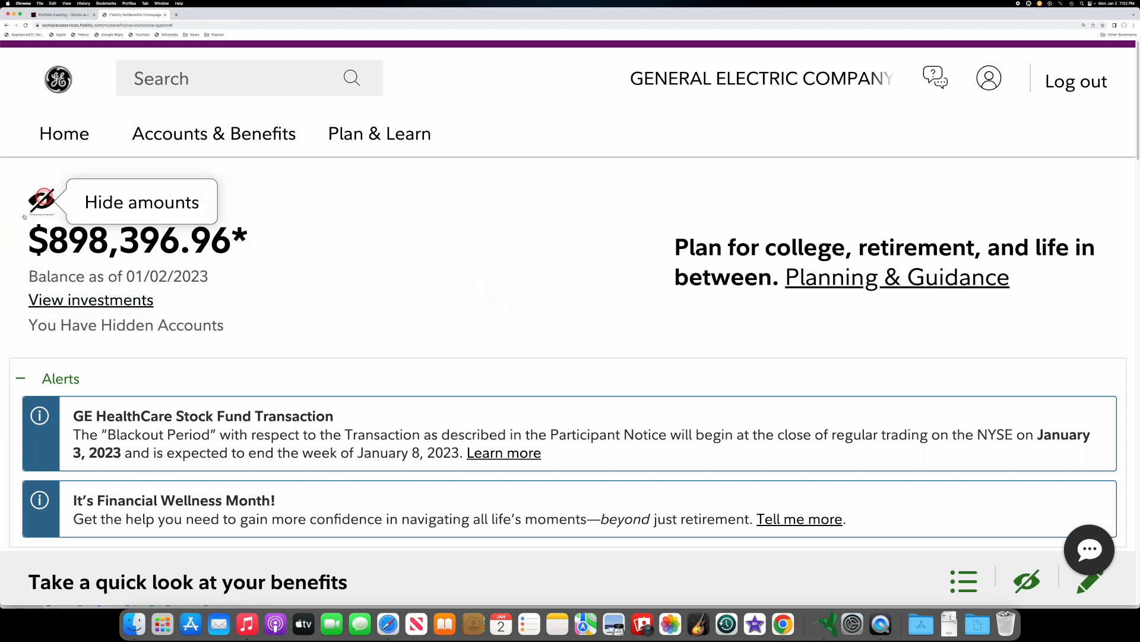
click(43, 197)
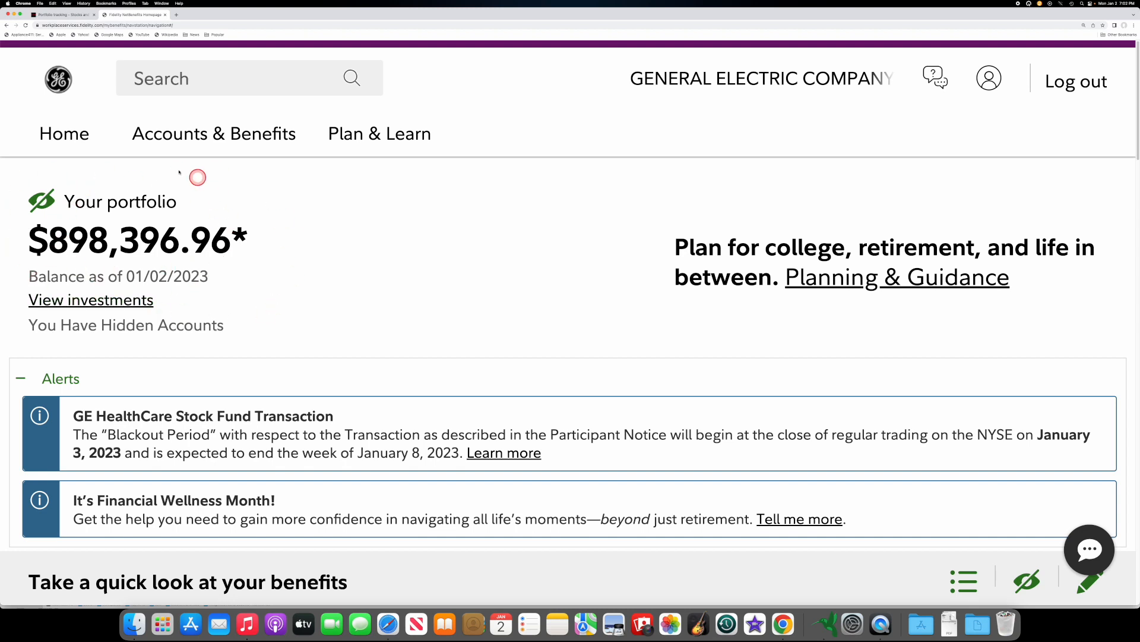
mouse_move(122, 197)
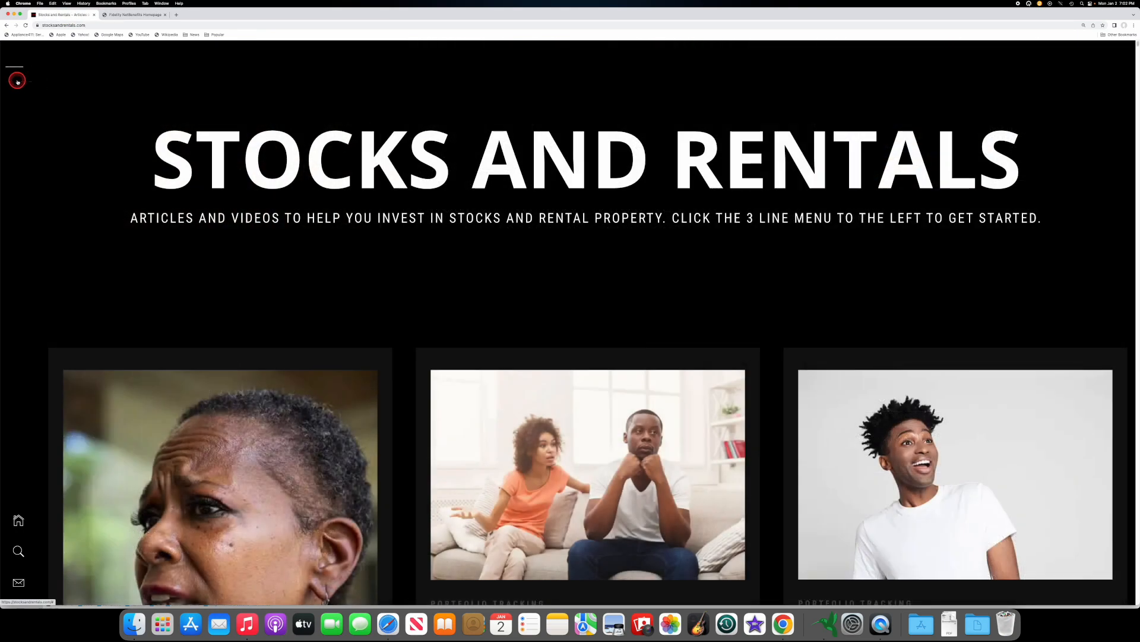
Navigate via the site menu to the Portfolio Tracking page listing recent 401k and Roth IRA posts.
click(17, 81)
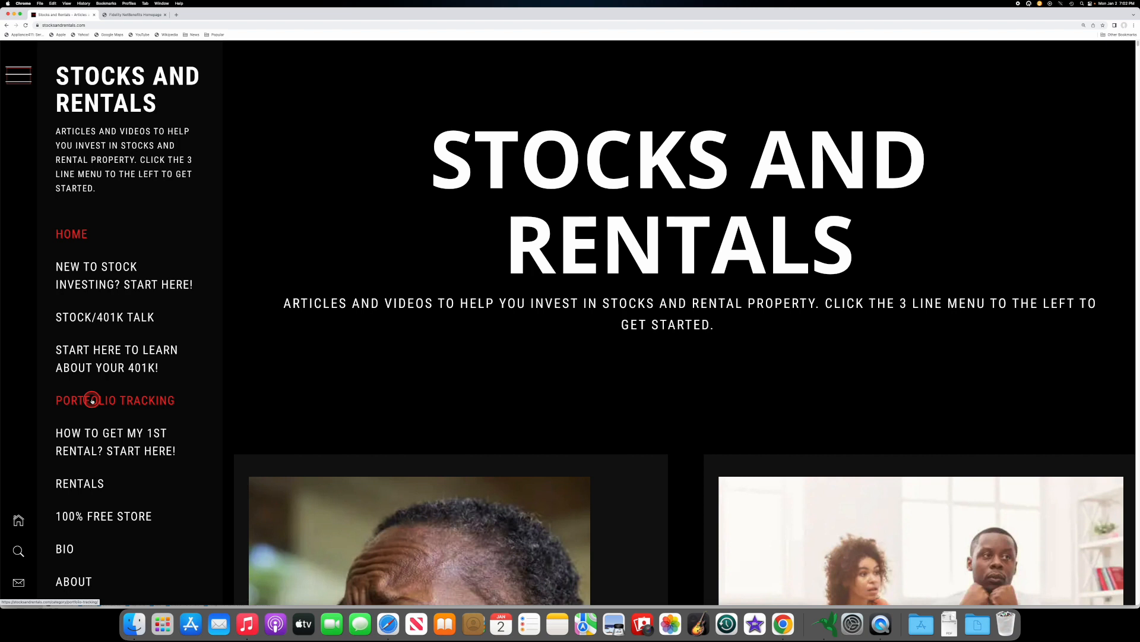
click(91, 399)
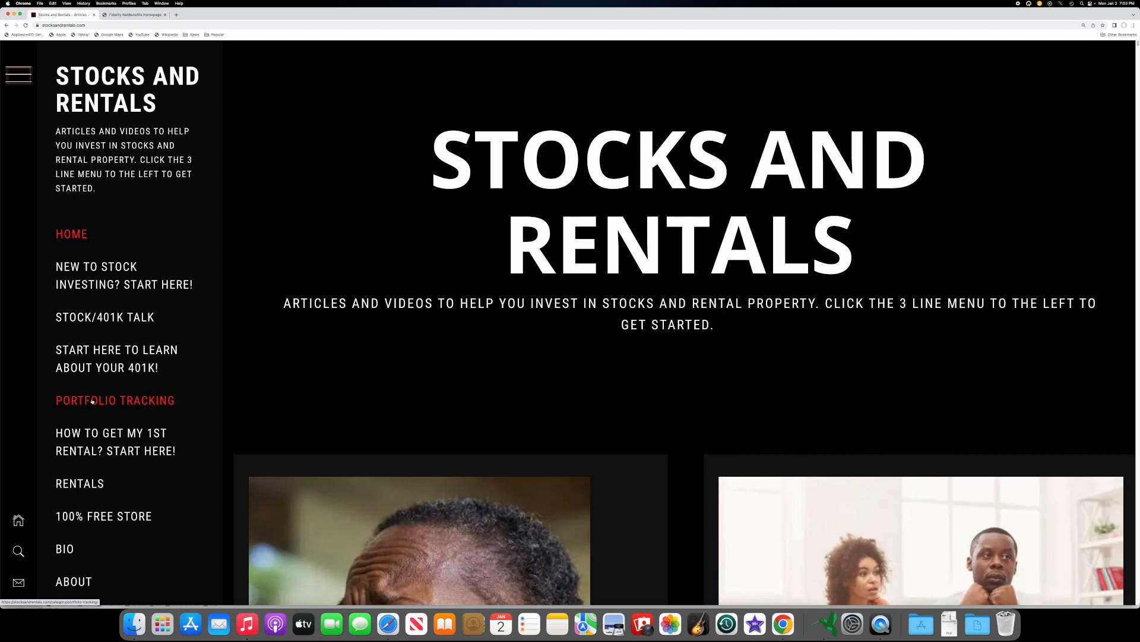
click(105, 399)
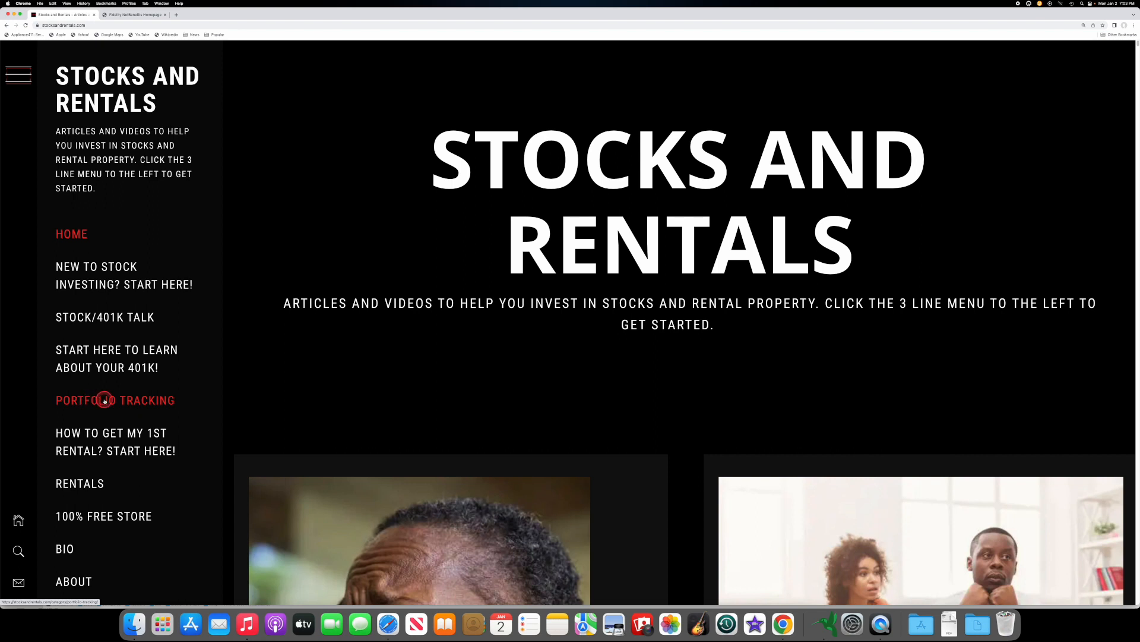
click(105, 399)
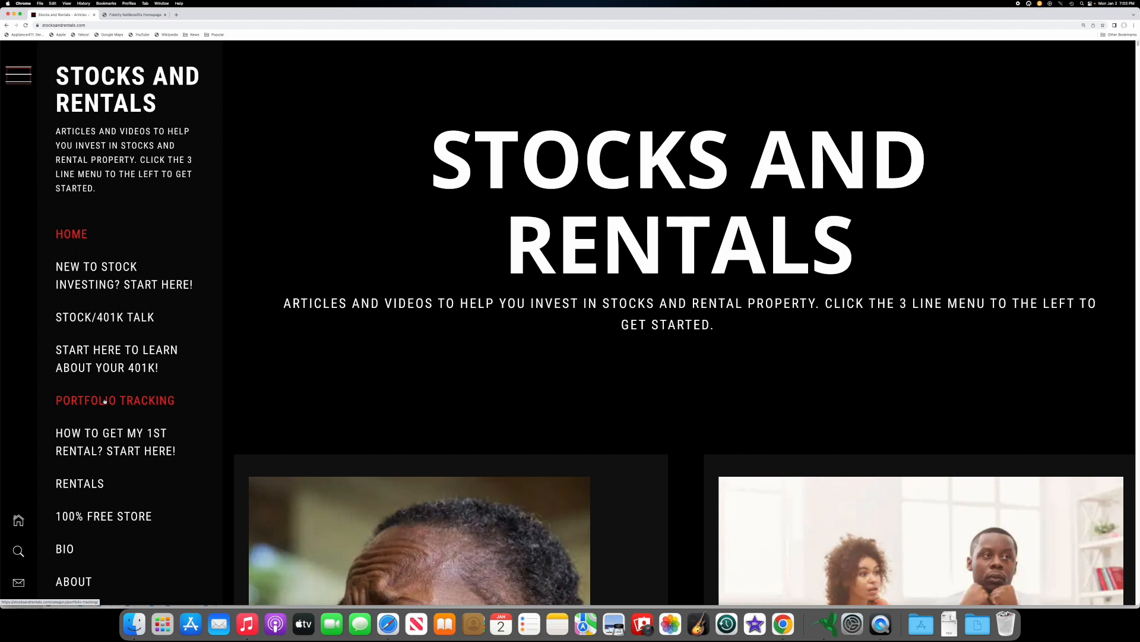
click(104, 400)
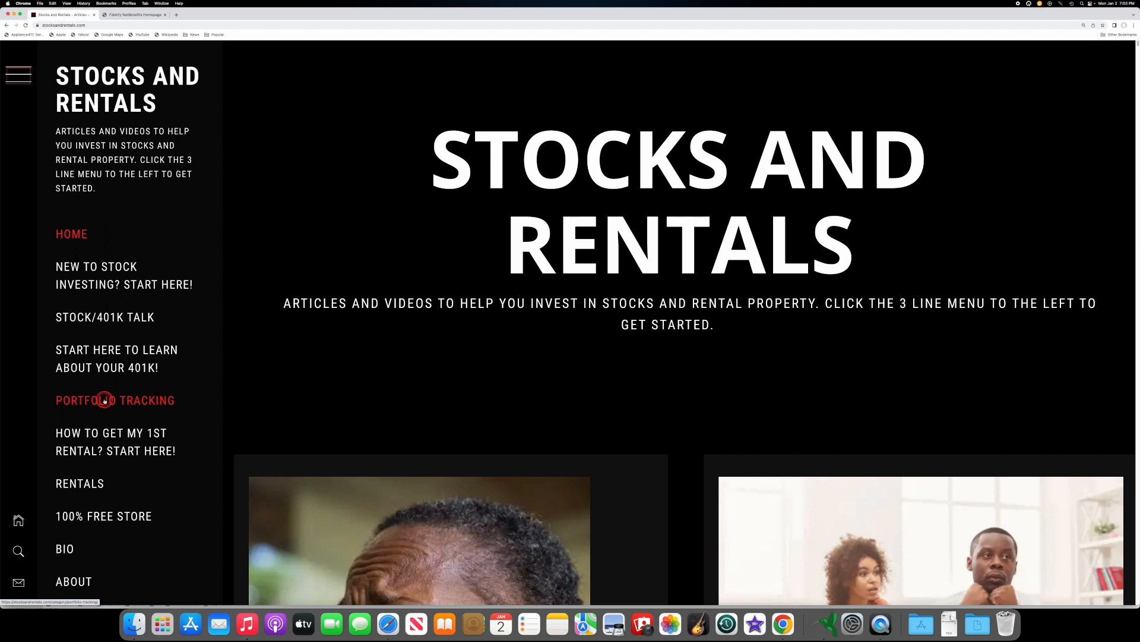
click(104, 399)
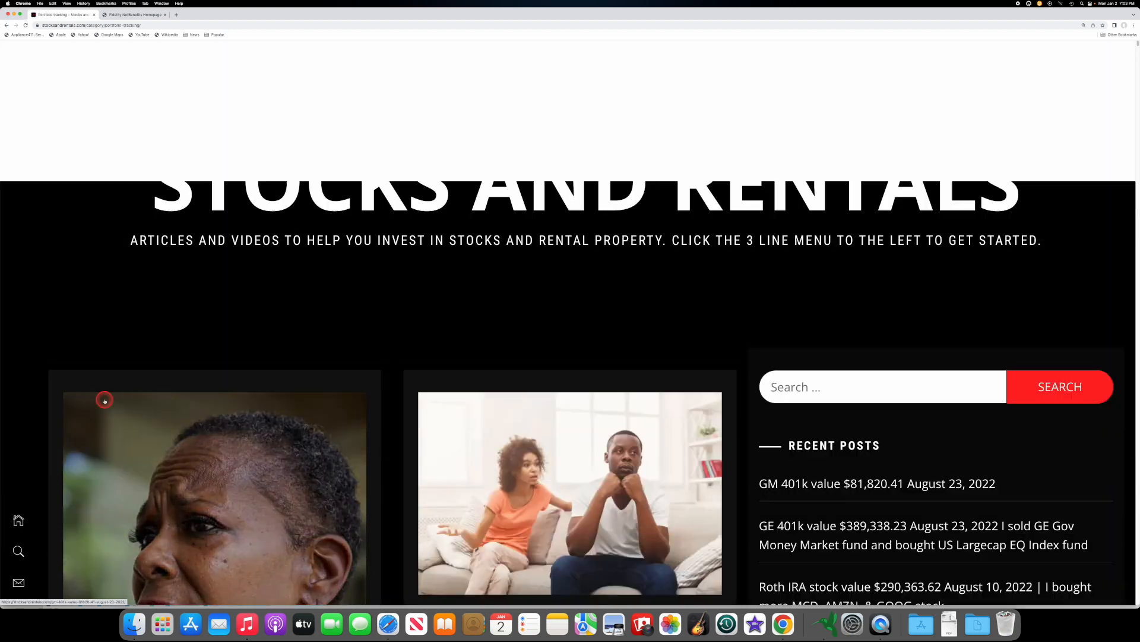
scroll(up, 3)
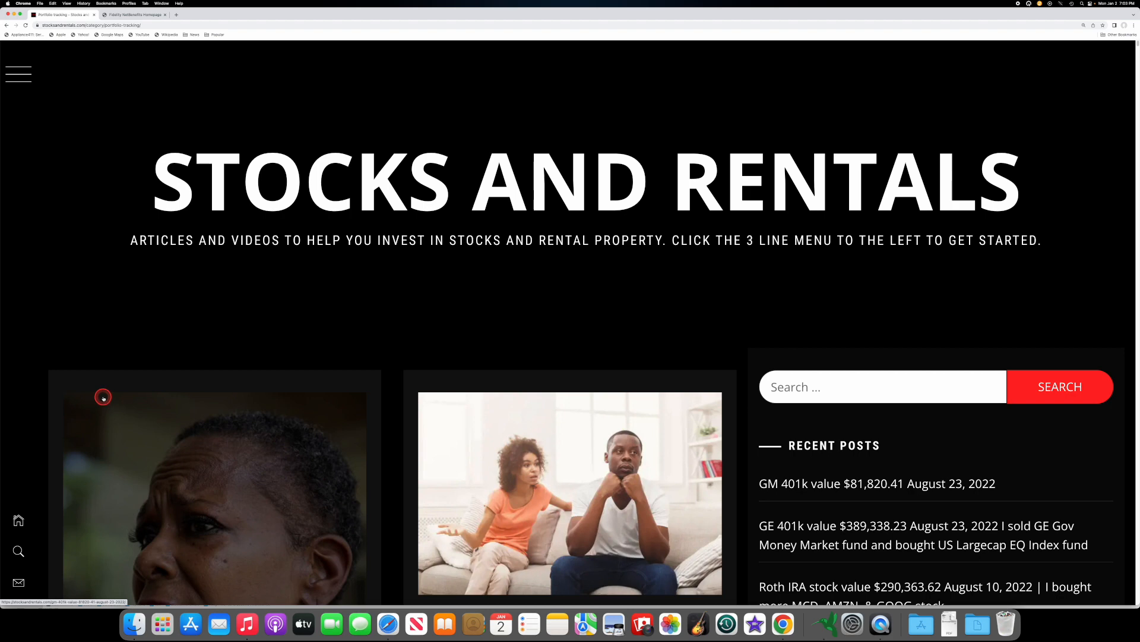
mouse_move(356, 316)
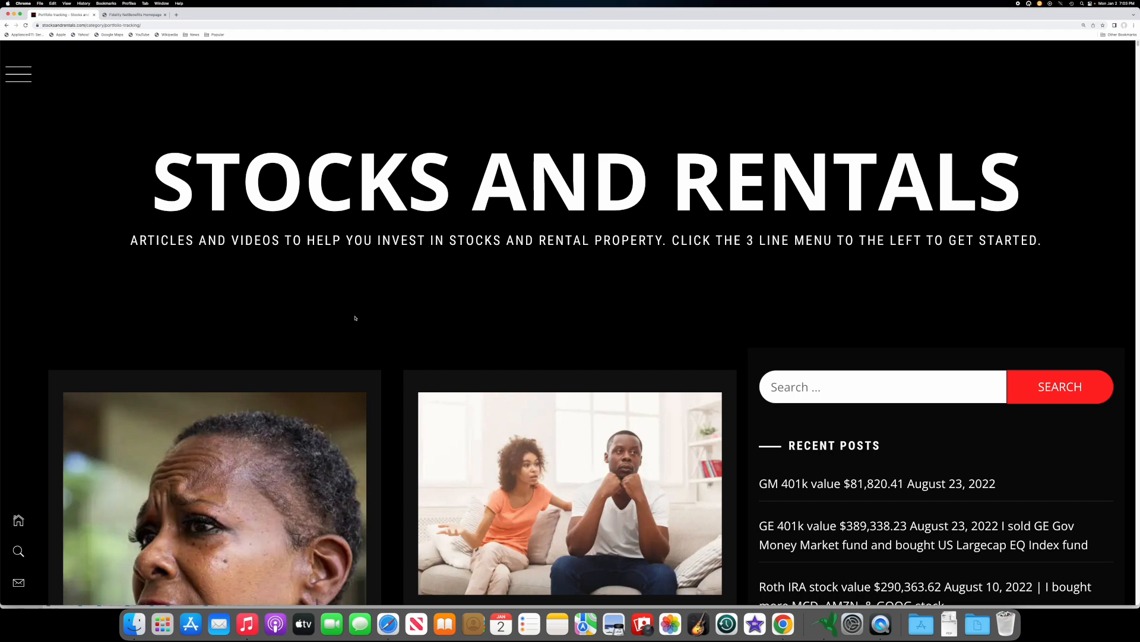
click(393, 321)
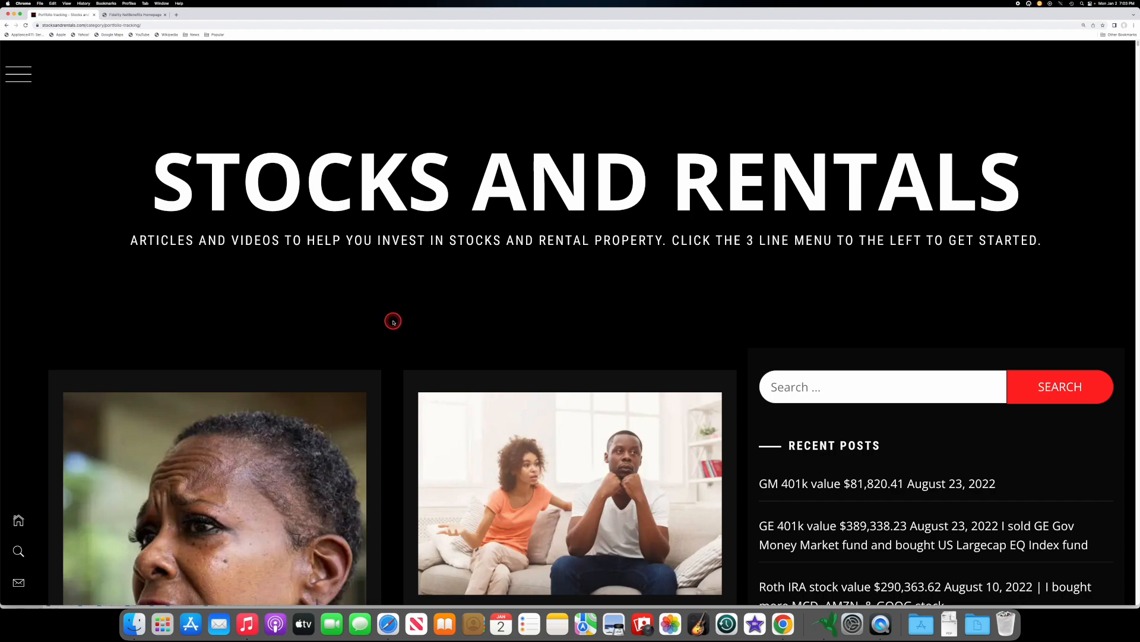
scroll(down, 3)
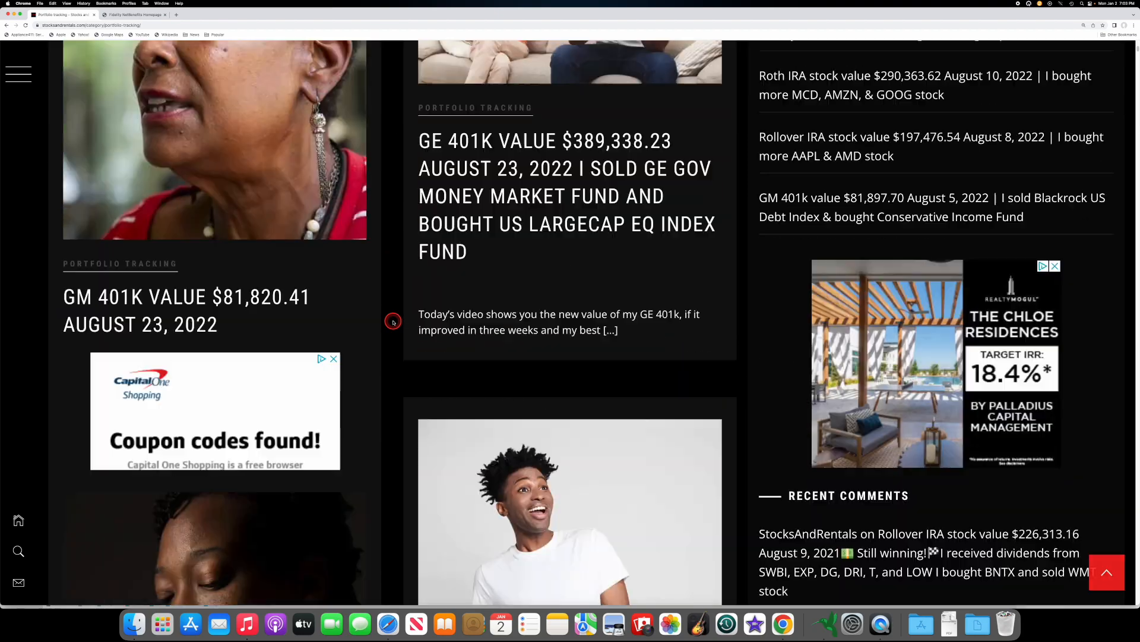
scroll(down, 3)
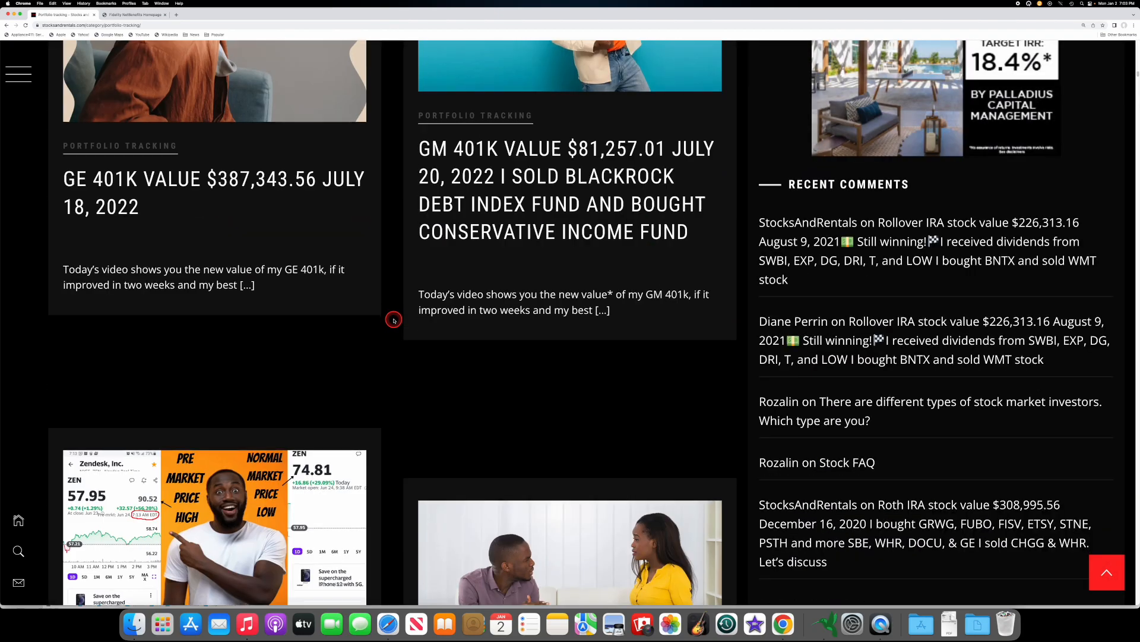
scroll(down, 3)
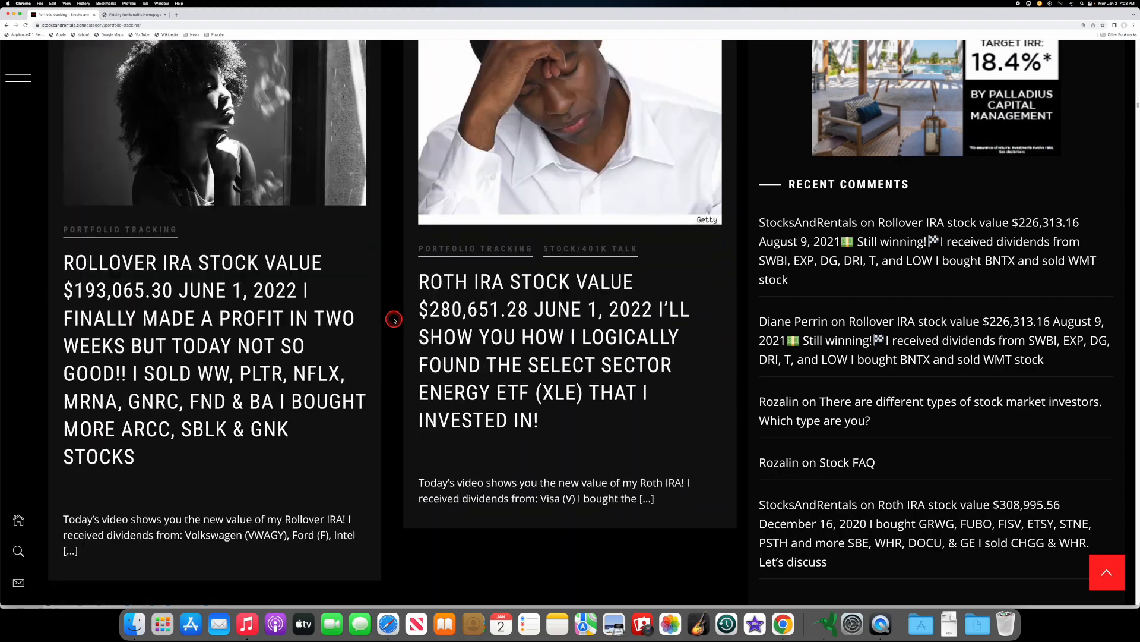
scroll(down, 3)
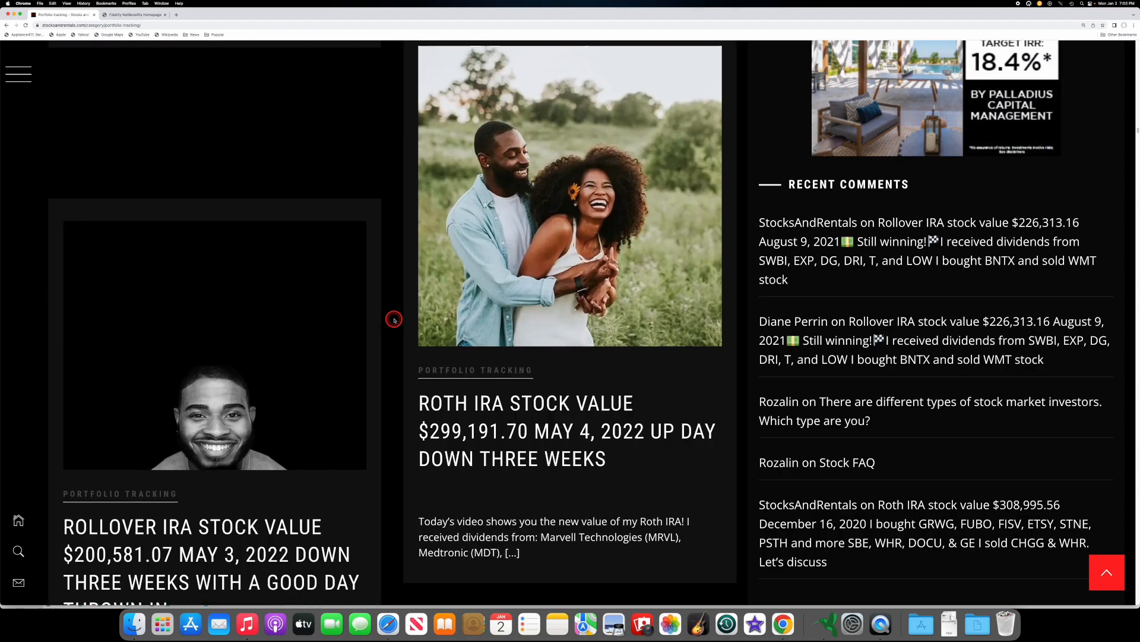
scroll(down, 3)
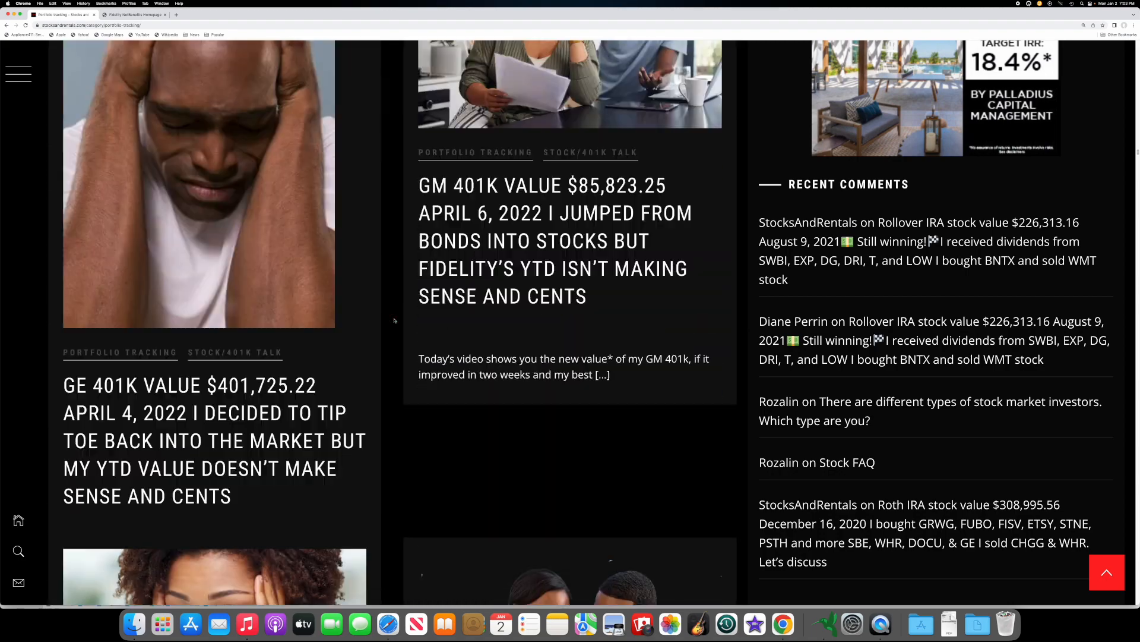
scroll(down, 3)
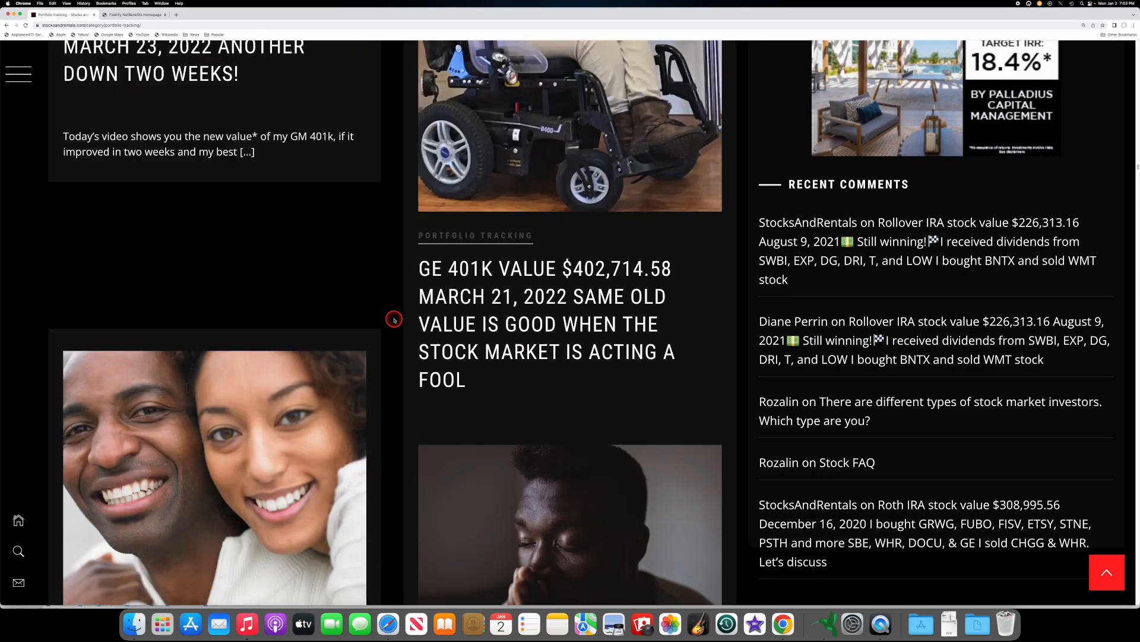
scroll(down, 3)
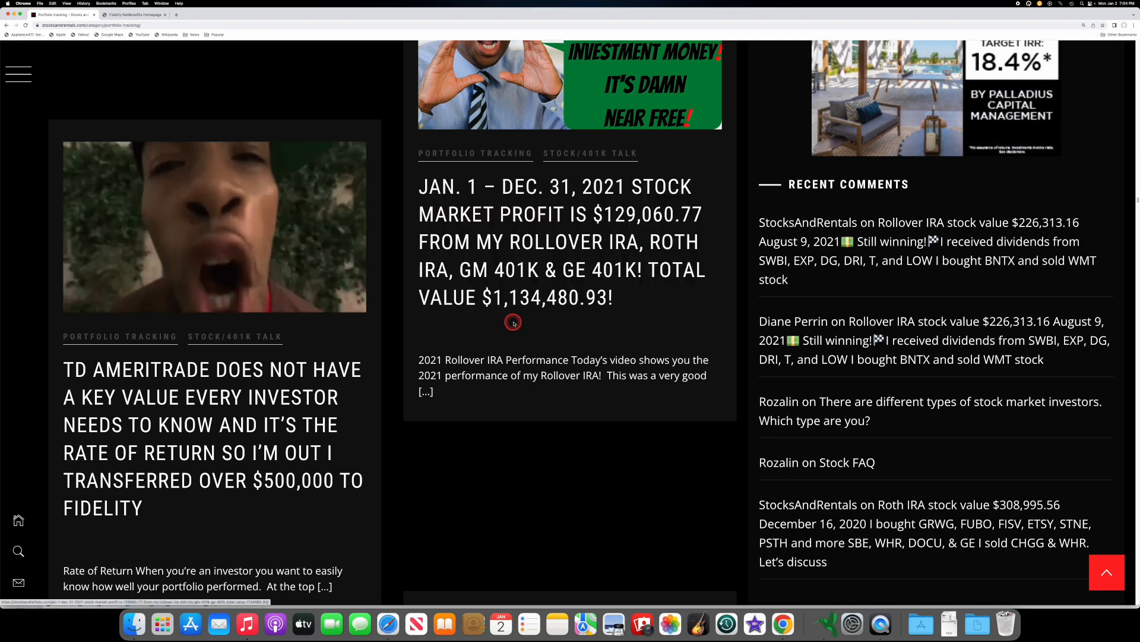
mouse_move(527, 309)
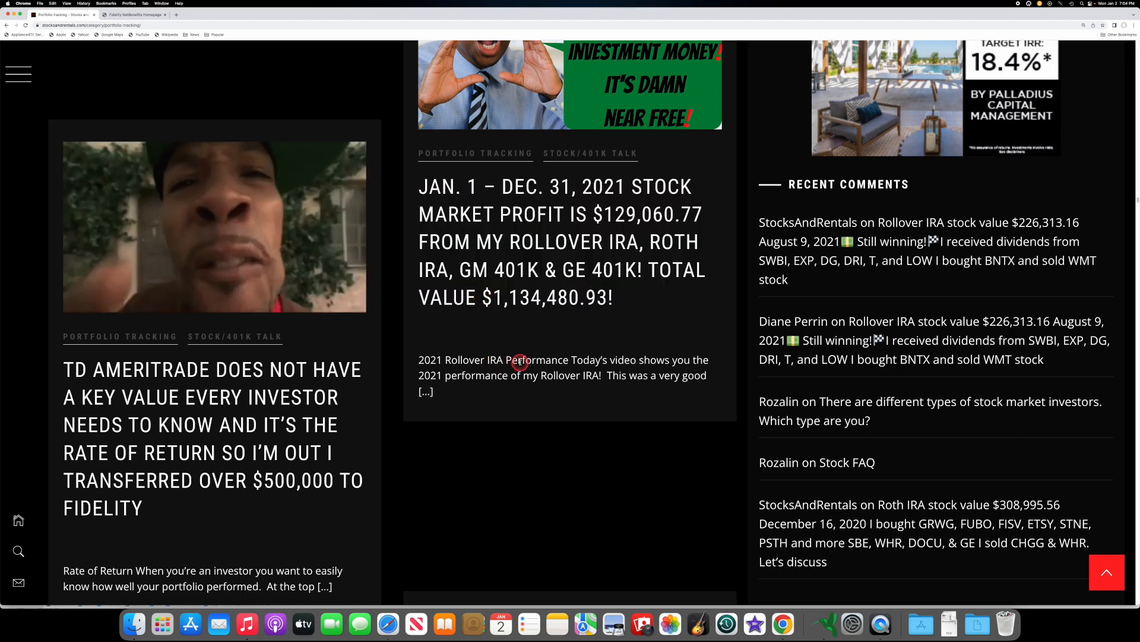
Switch back to the NetBenefits tab showing the $898,396.96 total balance as of 01/02/2023.
click(133, 16)
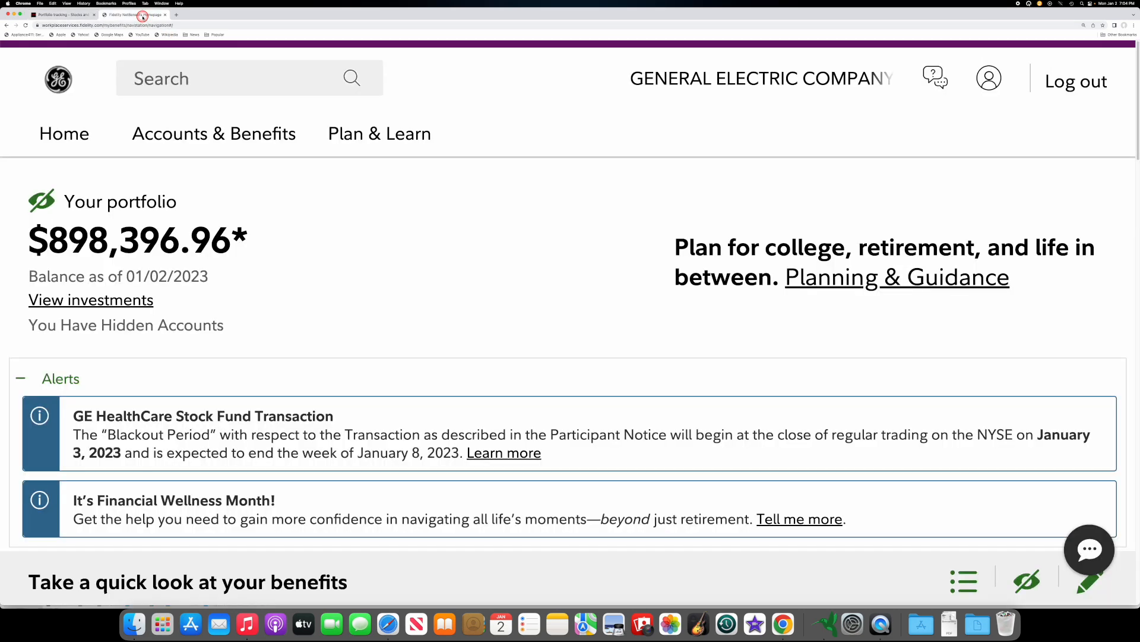
mouse_move(262, 275)
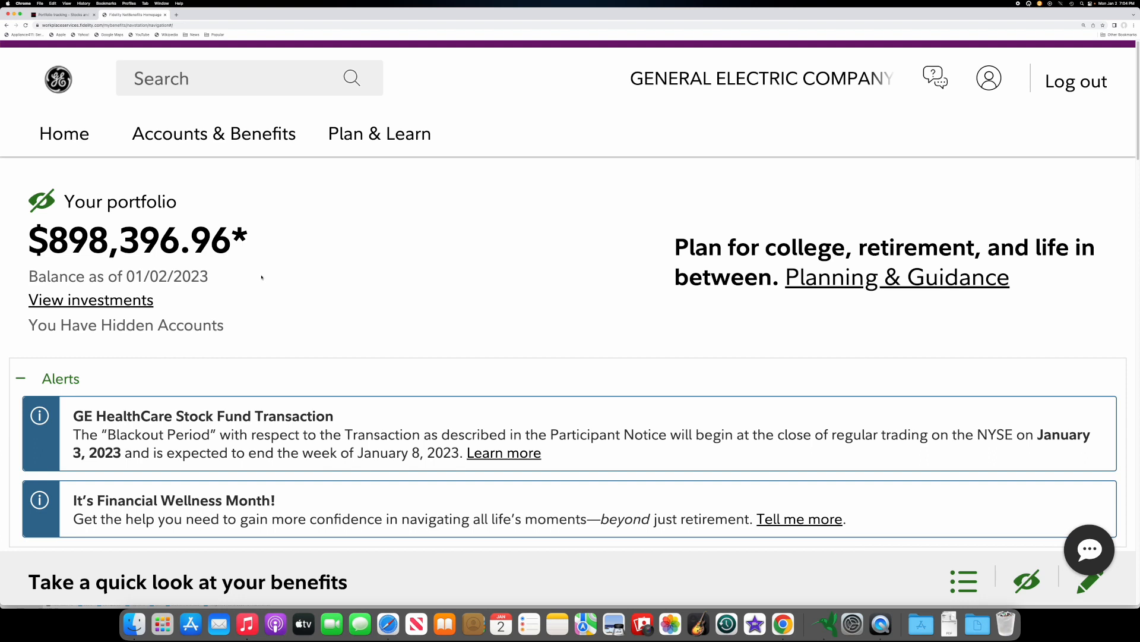
click(255, 253)
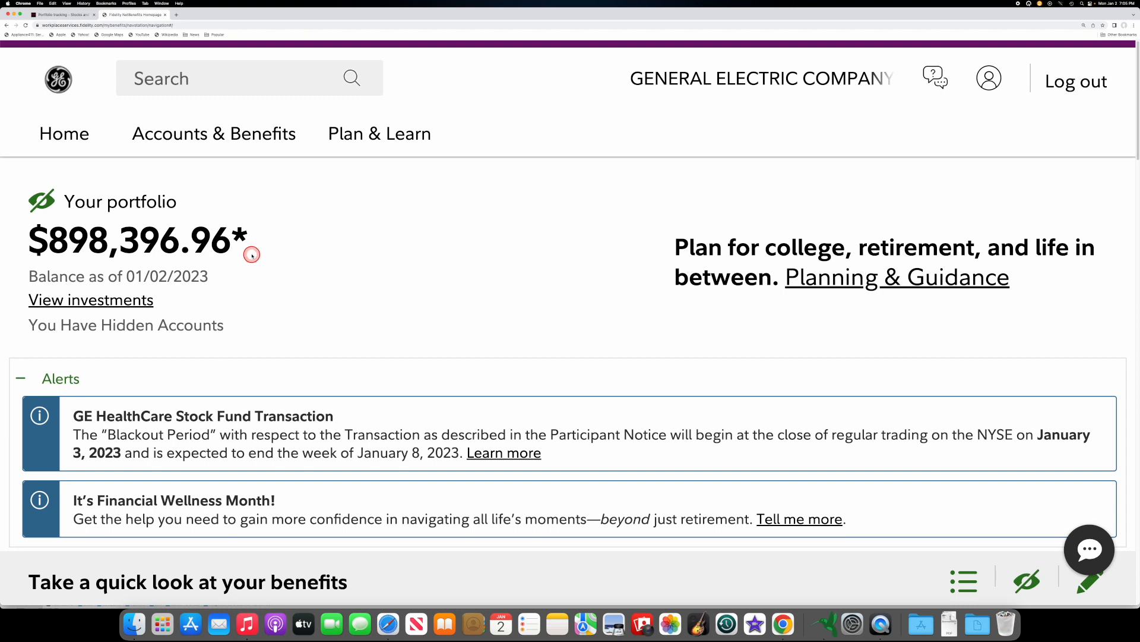
mouse_move(266, 264)
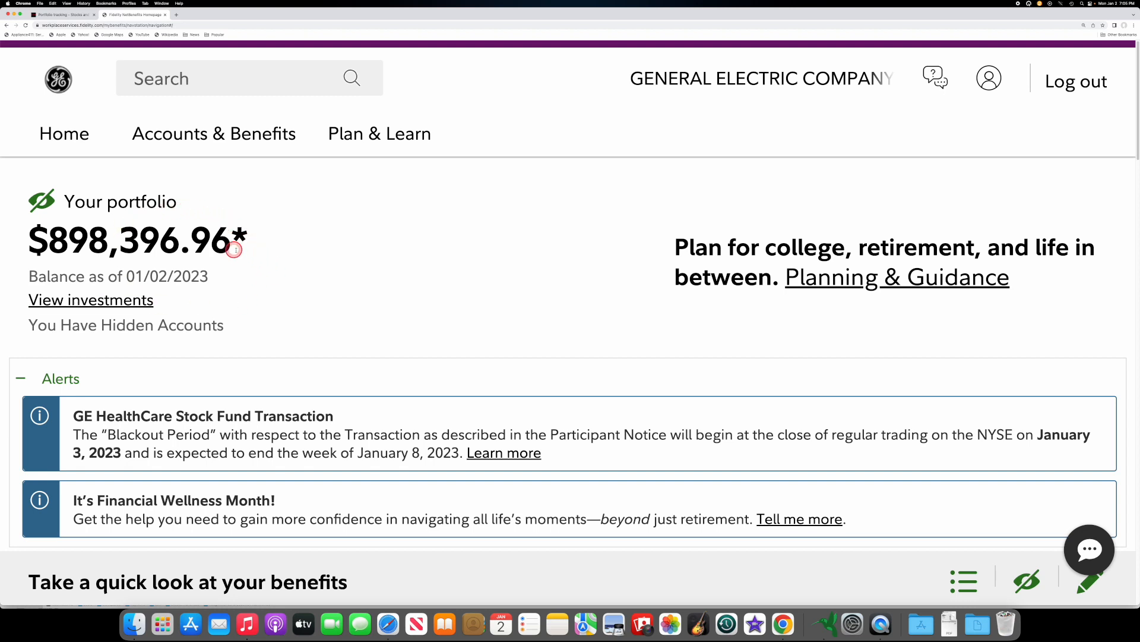
mouse_move(114, 248)
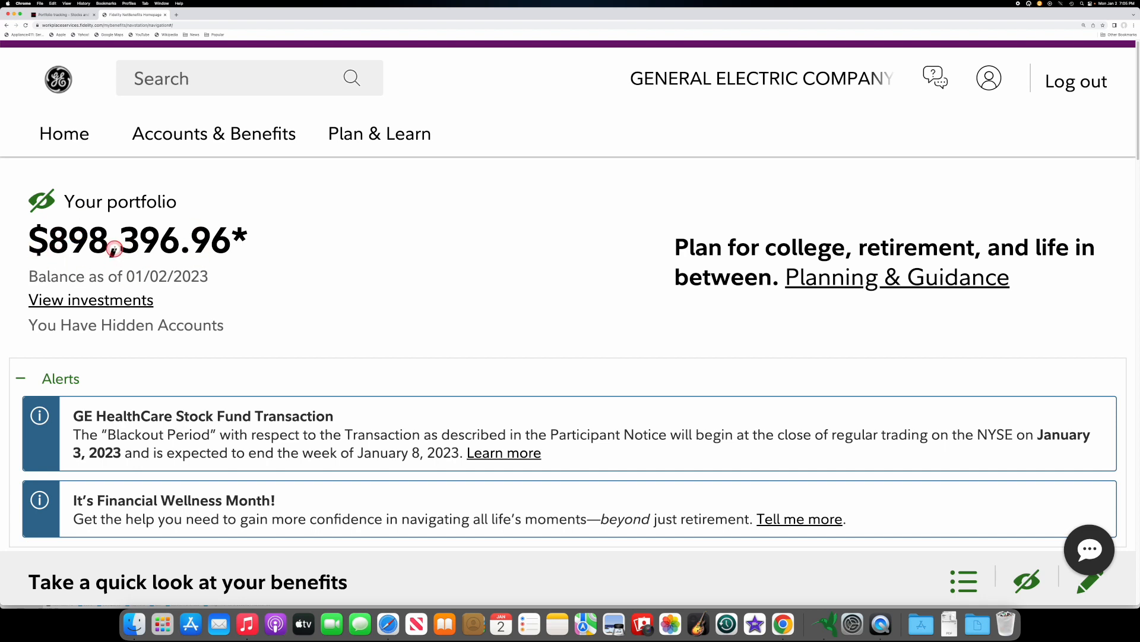
mouse_move(106, 248)
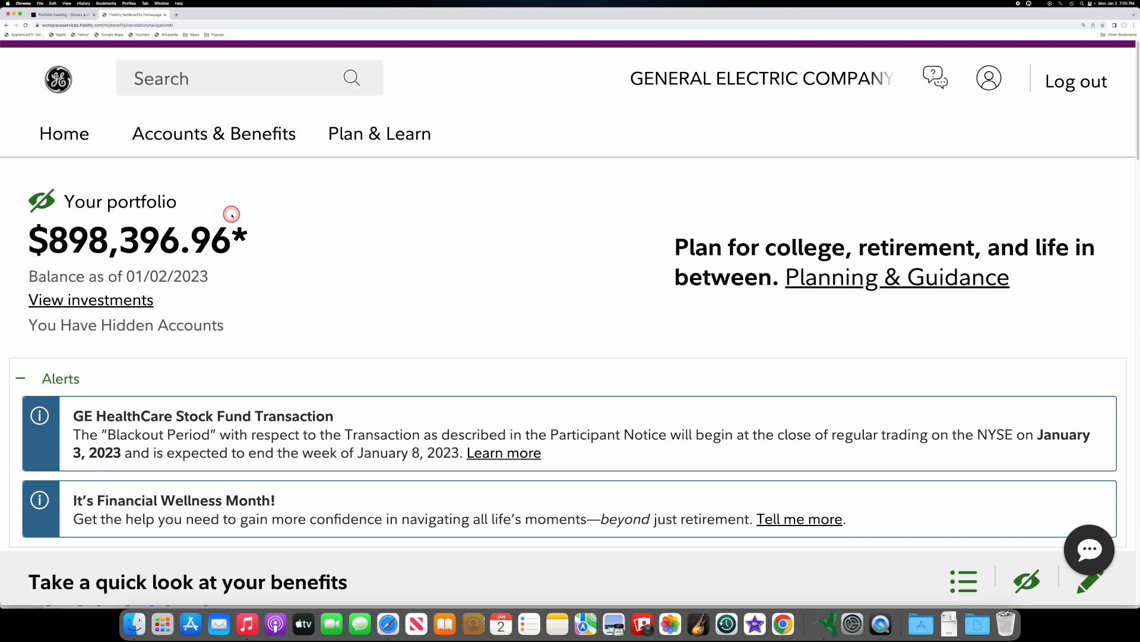
Scroll to the General Motors RSP plan with its $84,084.53 balance and -19.97% one-year return.
scroll(down, 3)
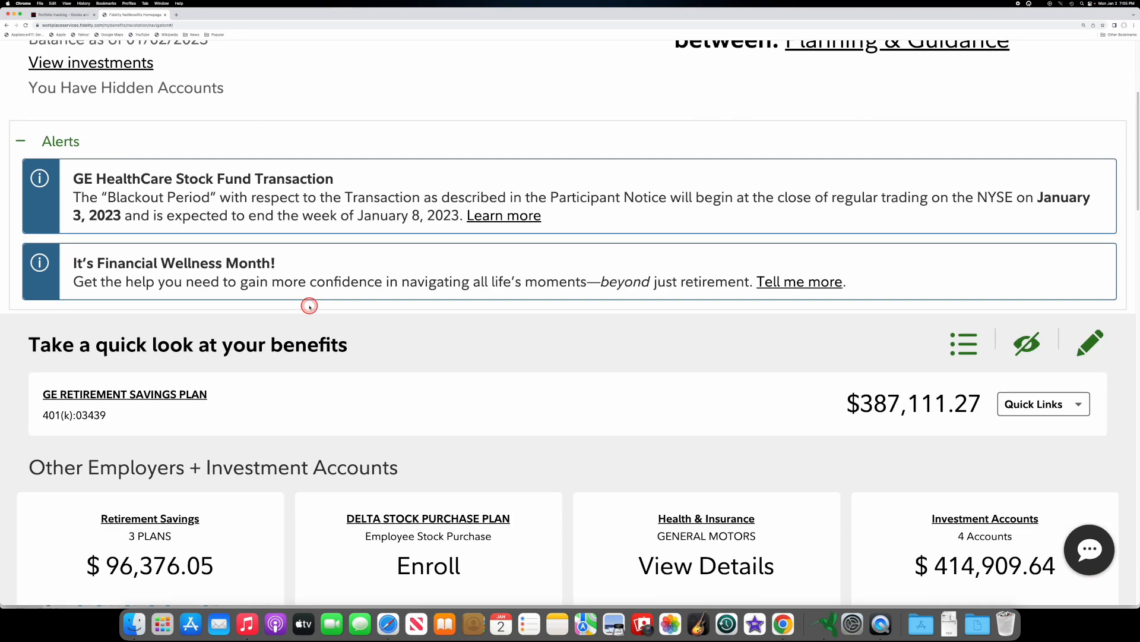
scroll(down, 3)
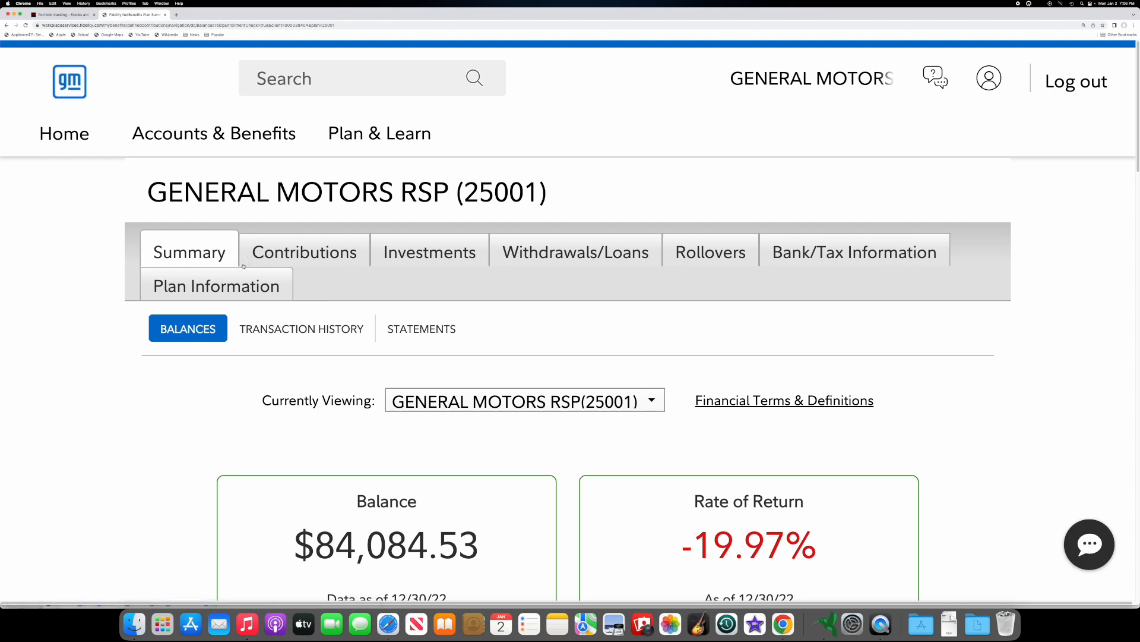
scroll(down, 3)
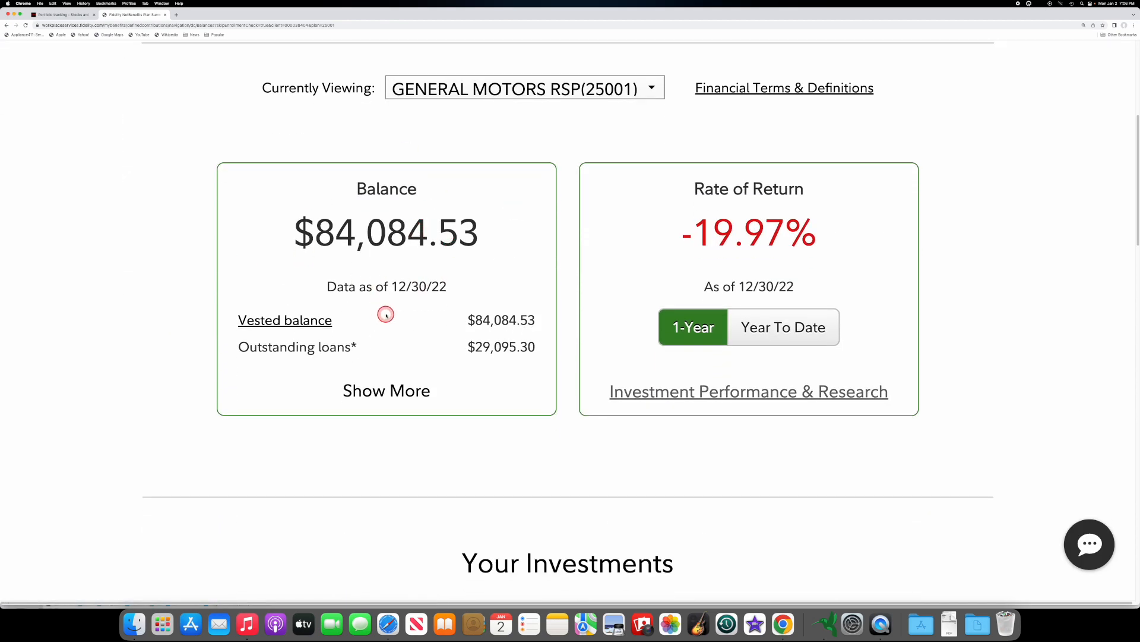
mouse_move(421, 292)
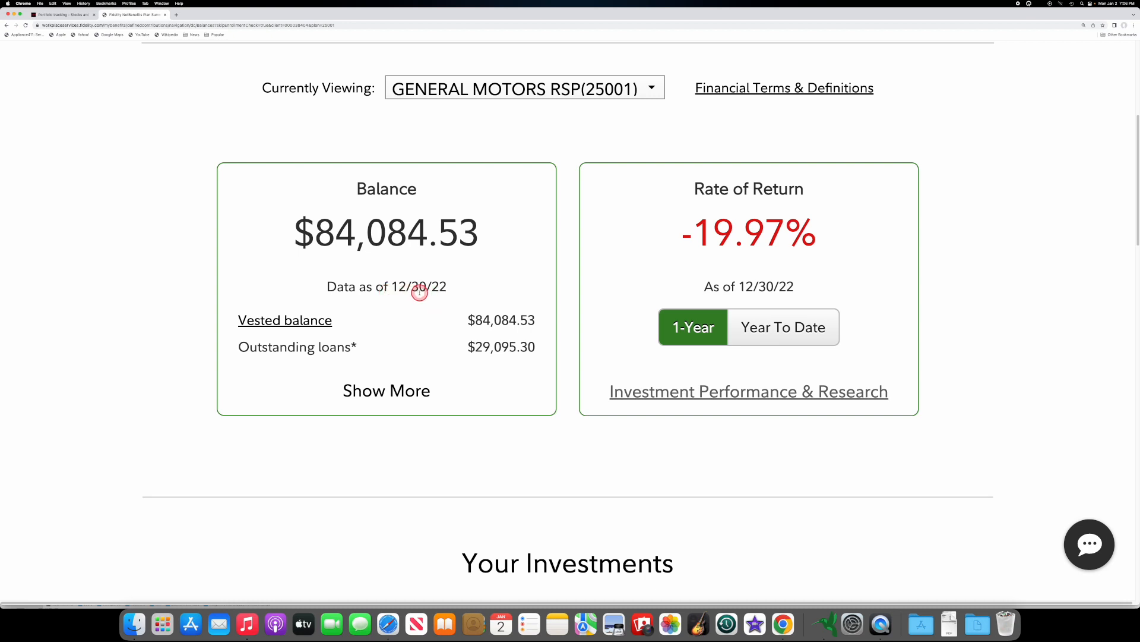
mouse_move(341, 251)
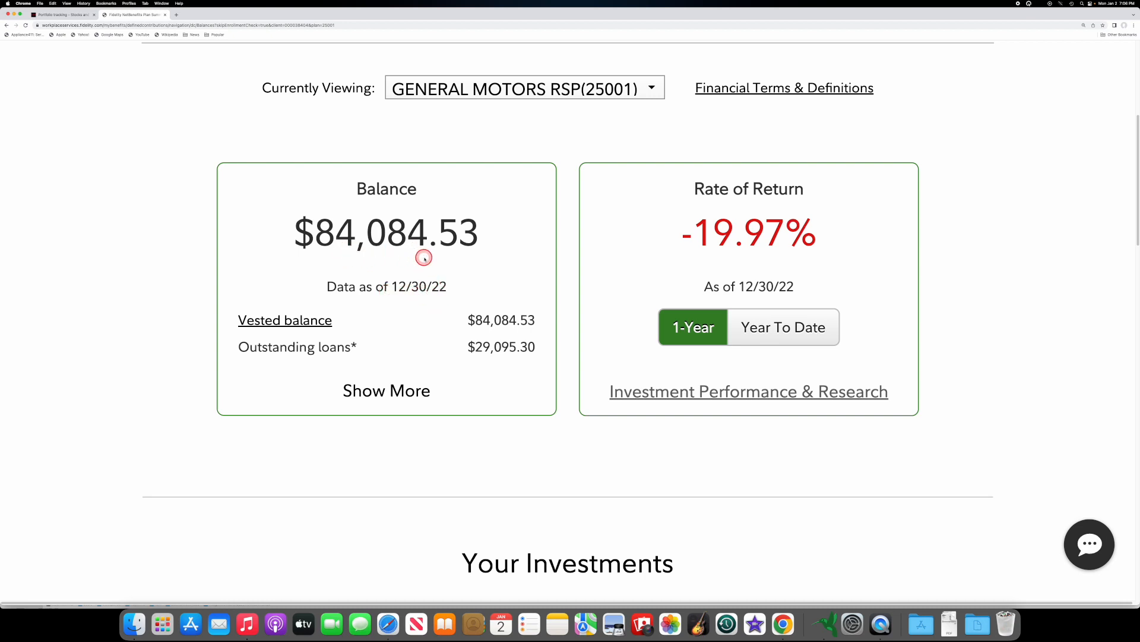
mouse_move(428, 220)
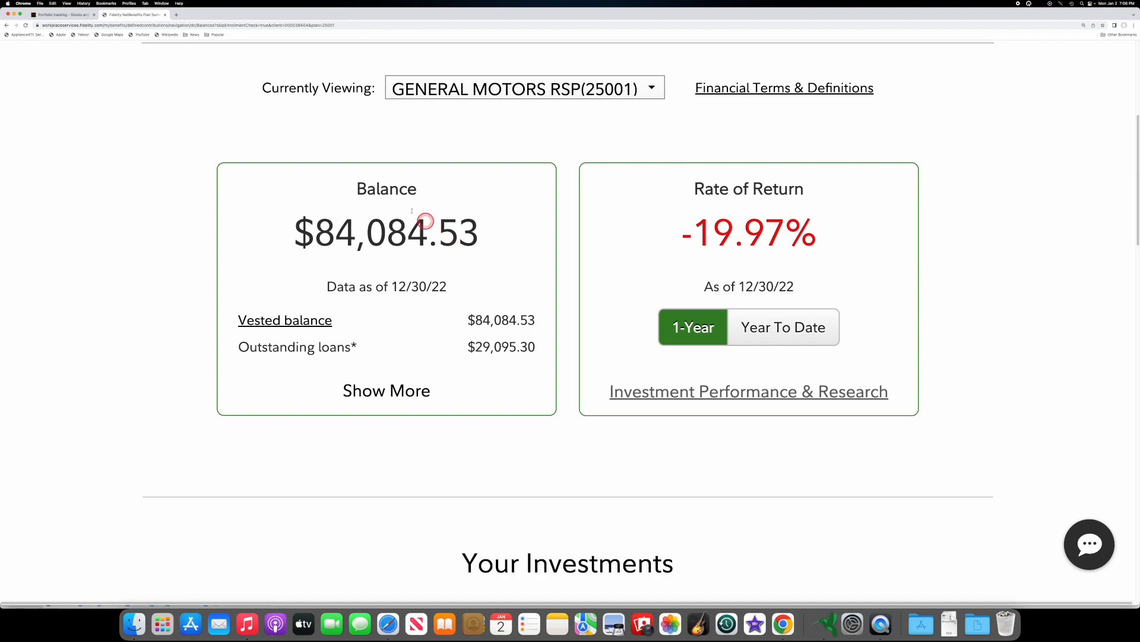
Check the blog post's 2021 GM 401k value for comparison with the current balance.
click(59, 15)
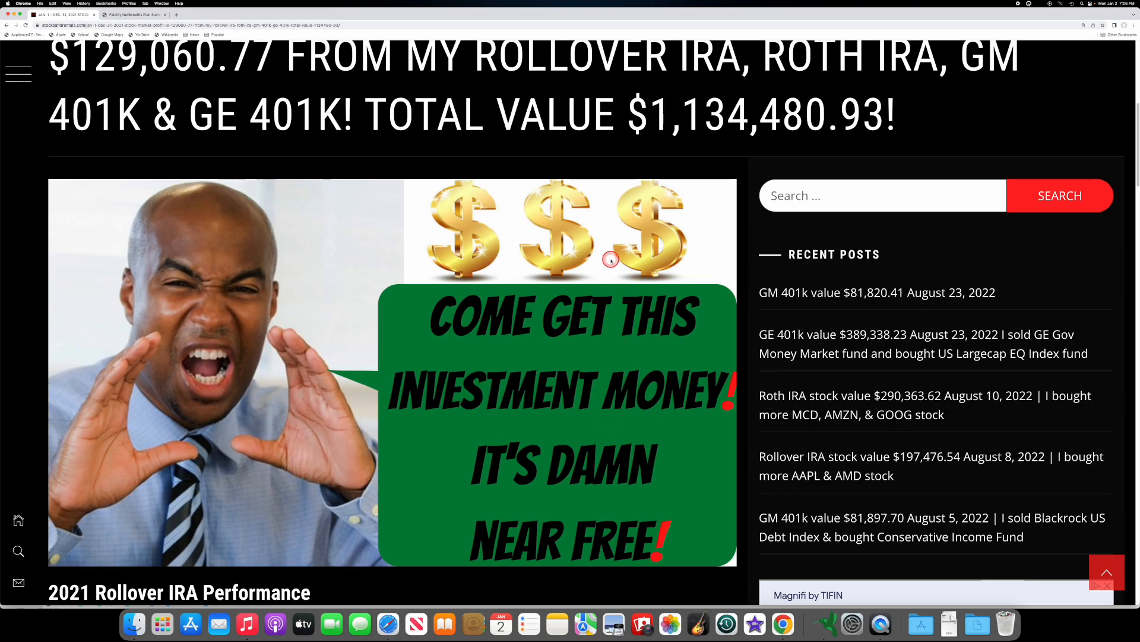
scroll(down, 3)
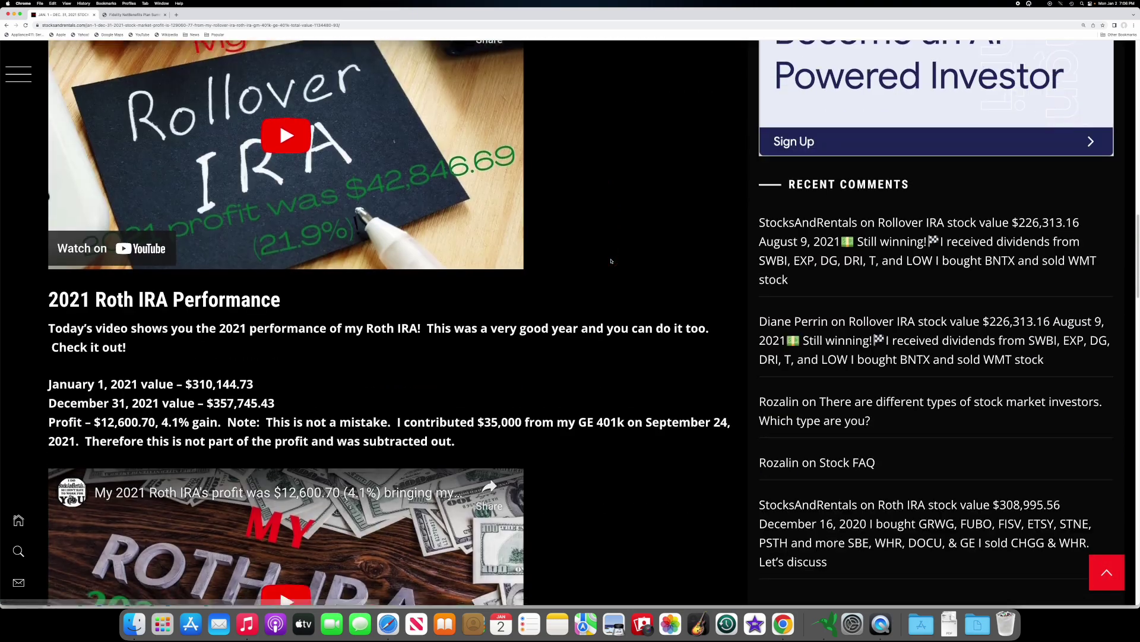
scroll(down, 3)
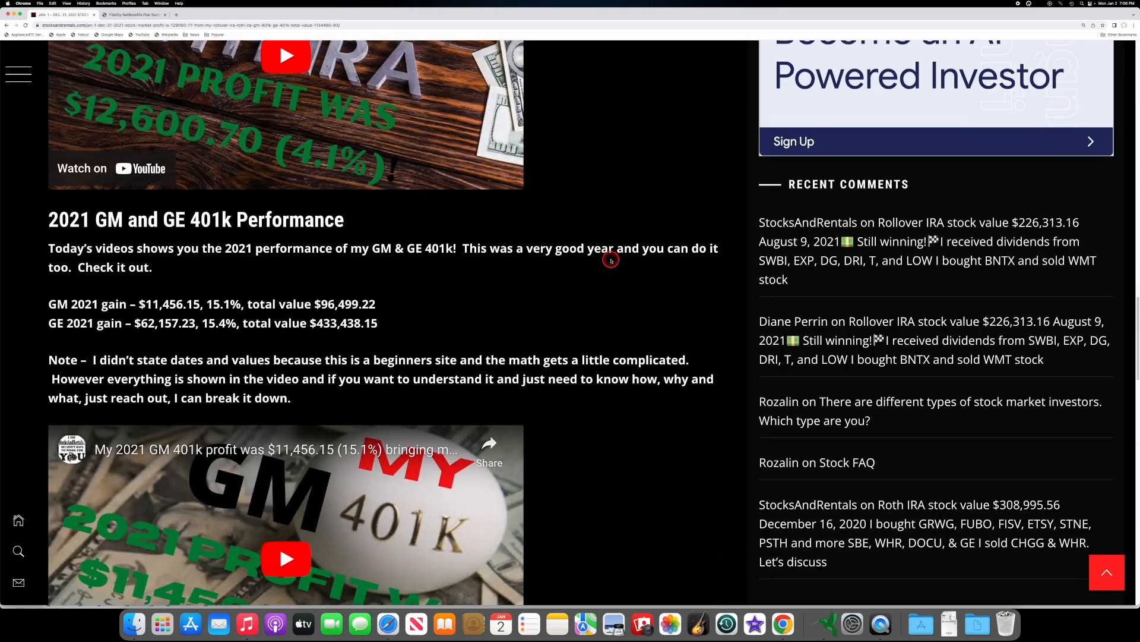
scroll(down, 3)
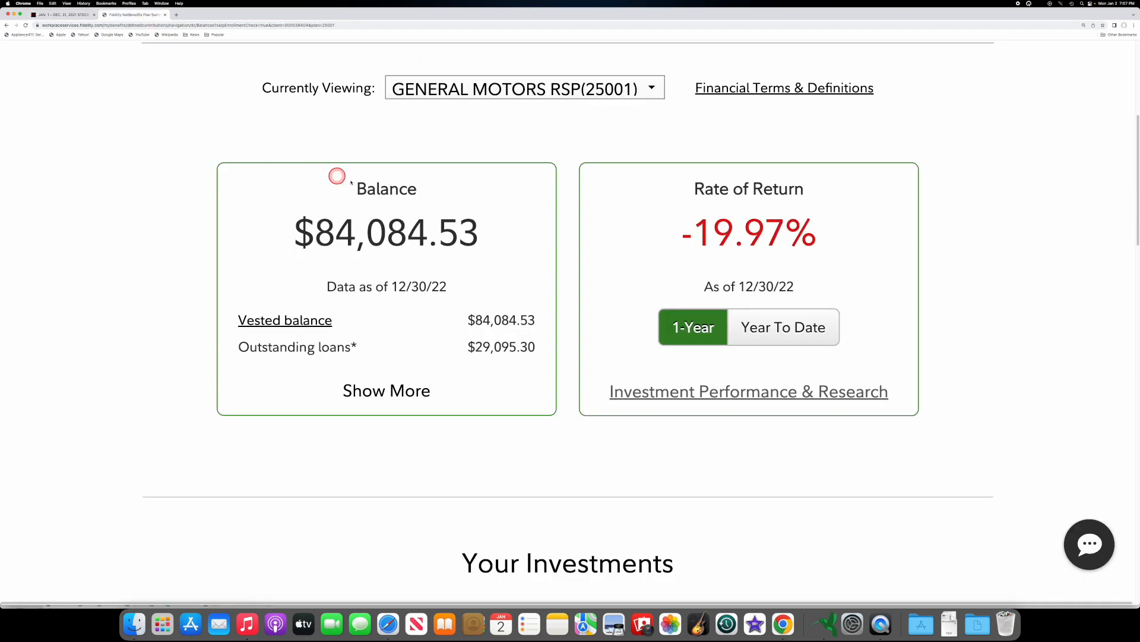
mouse_move(392, 221)
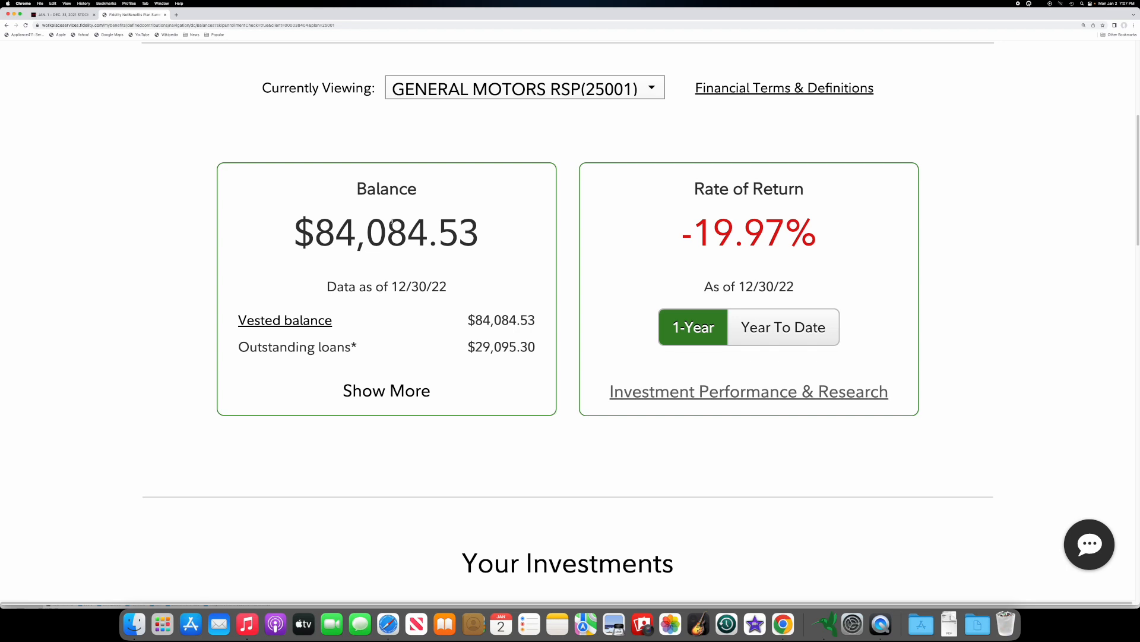
Bring up the Stocks and Rentals 'Start here to learn about your 401k' page.
click(392, 219)
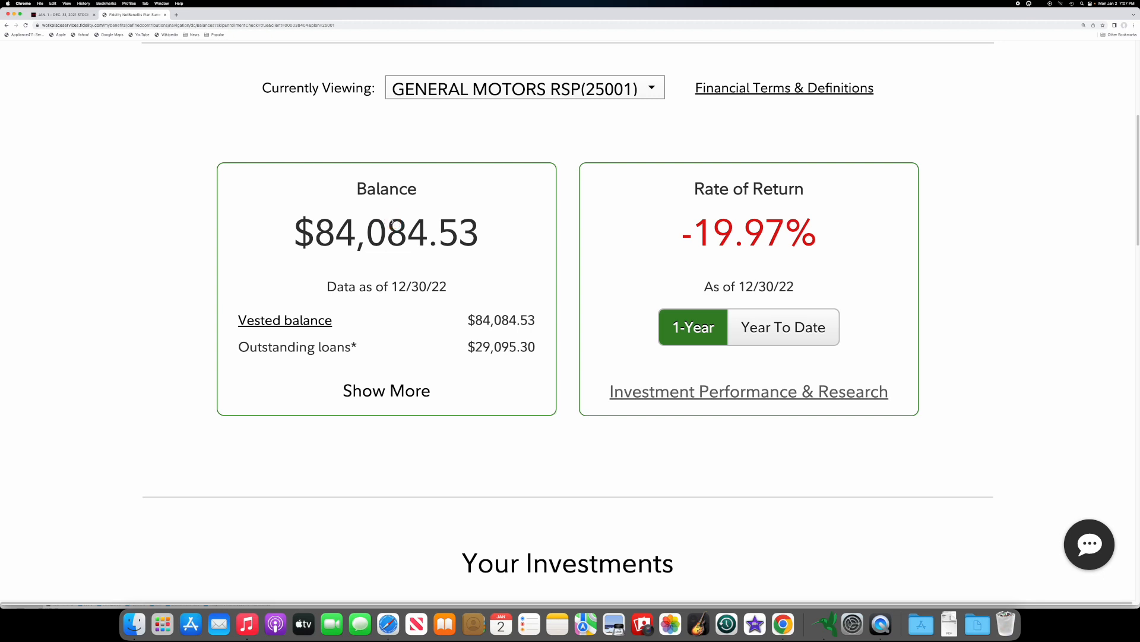
click(393, 219)
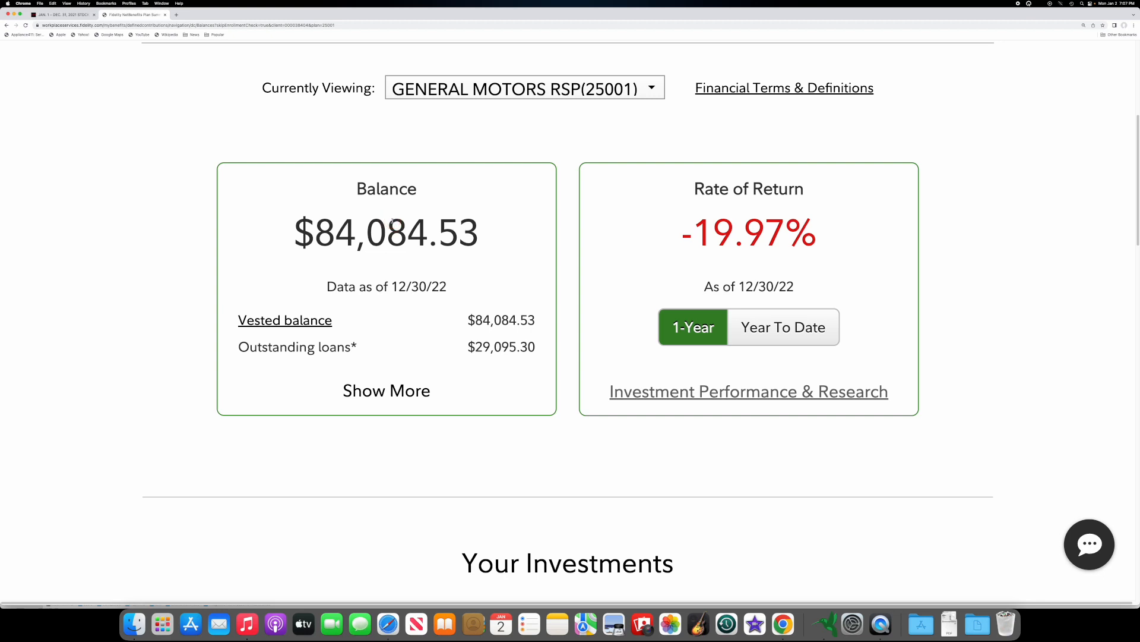
click(390, 219)
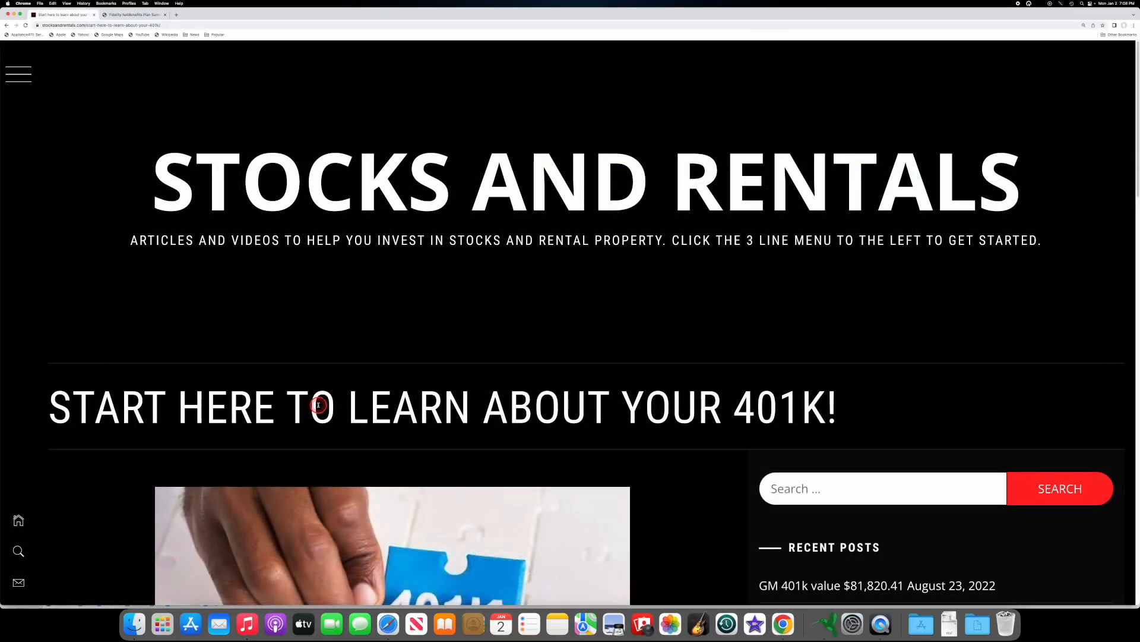
Scroll to the numbered 401k navigation steps and beginner definitions like Asset Class and YTD.
scroll(down, 3)
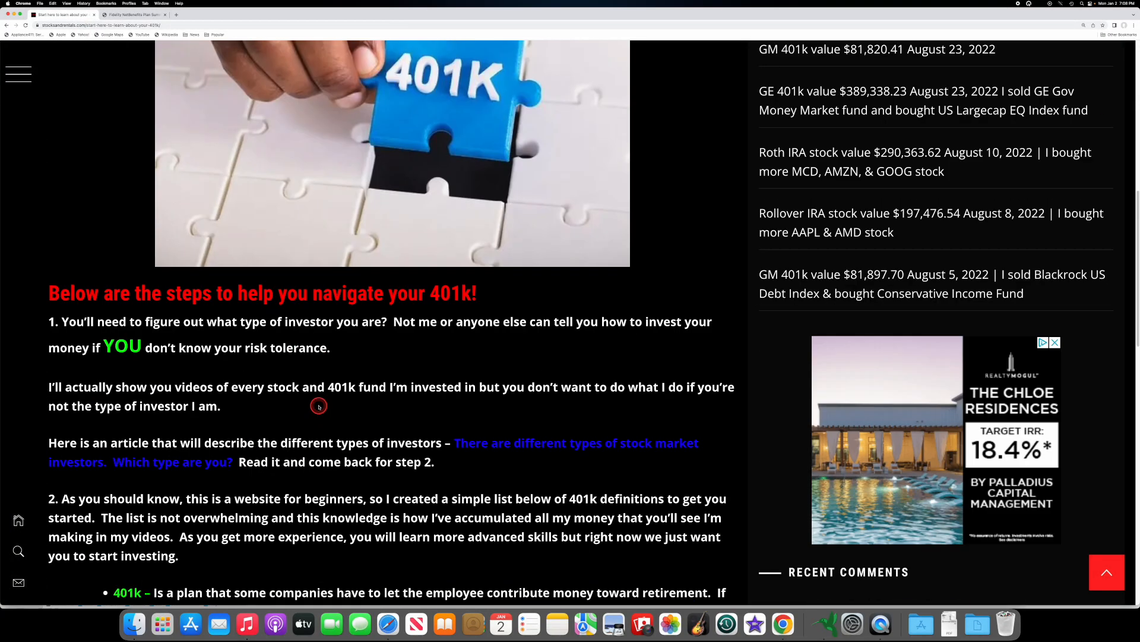
scroll(down, 3)
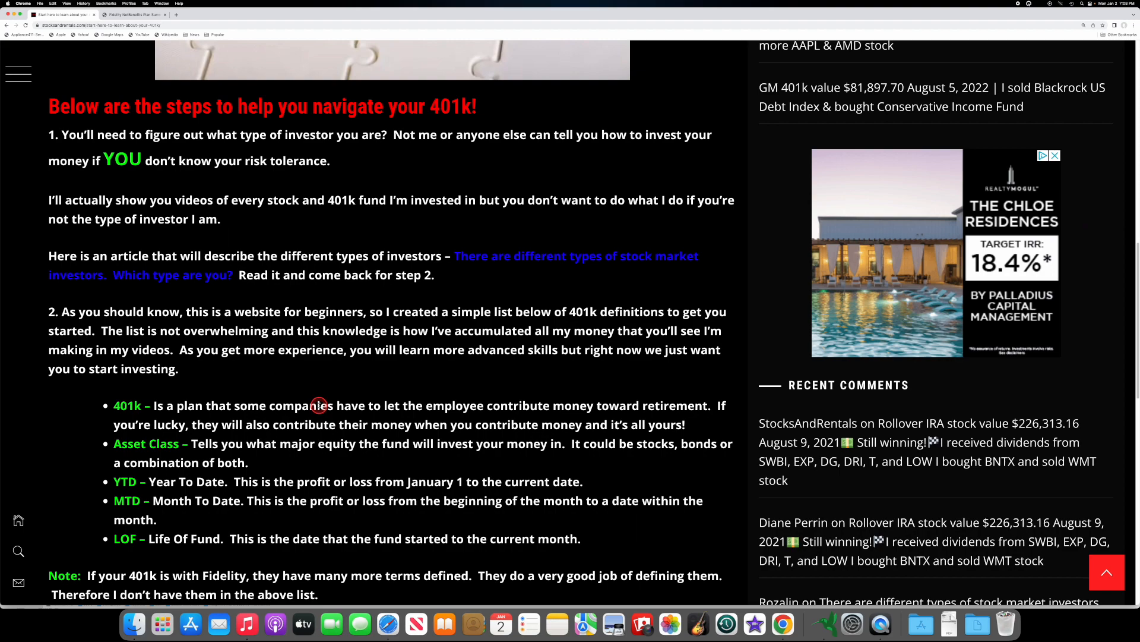
scroll(down, 3)
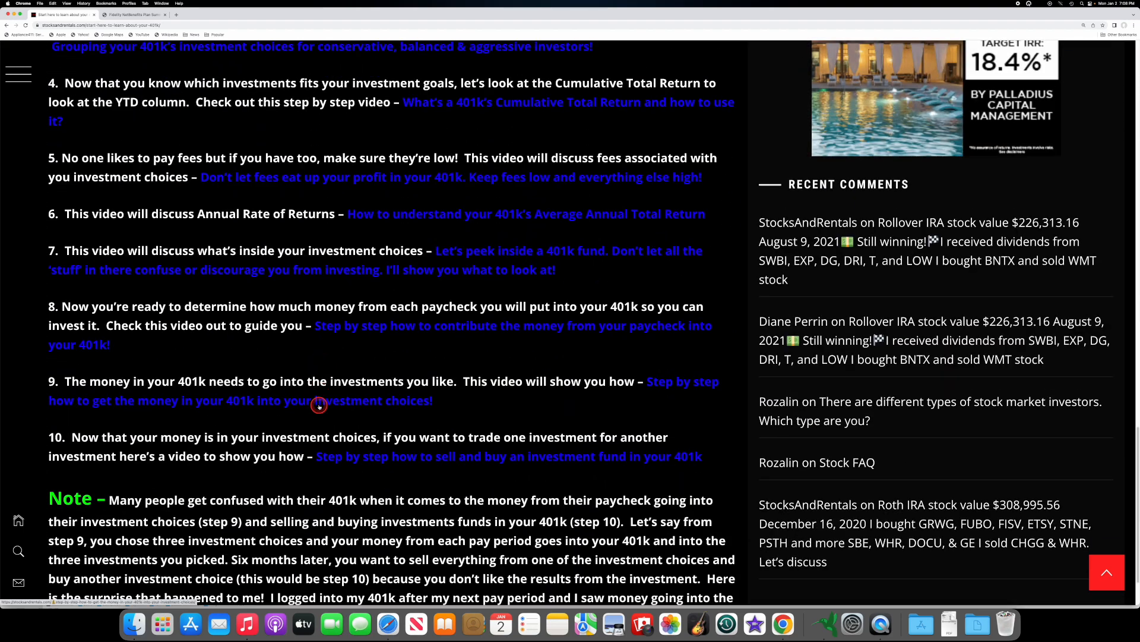
scroll(up, 3)
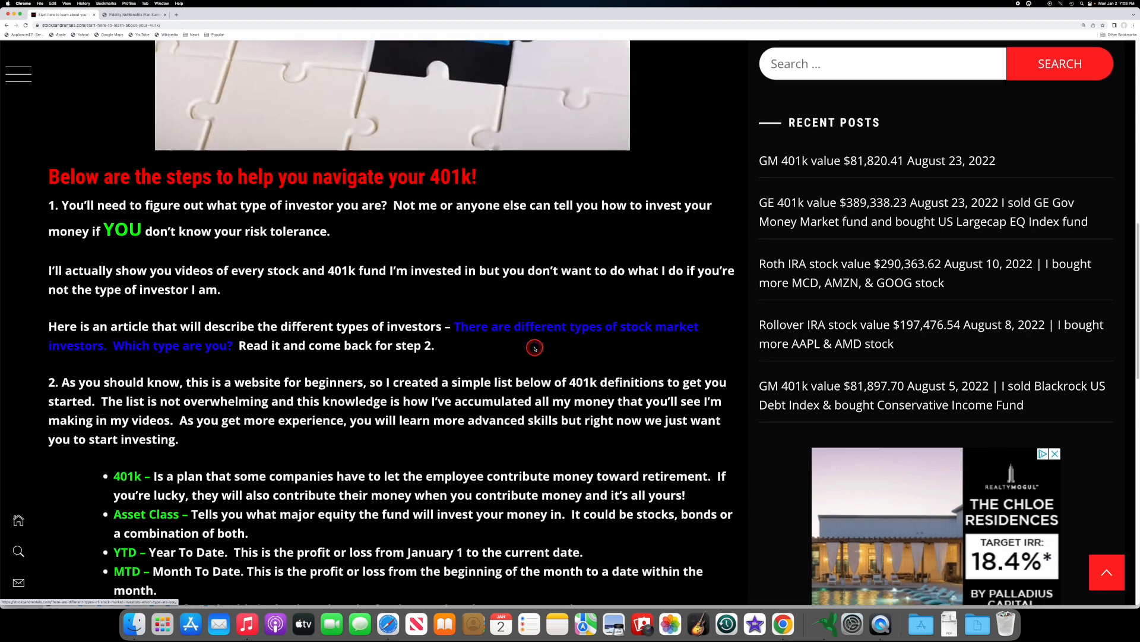
scroll(down, 3)
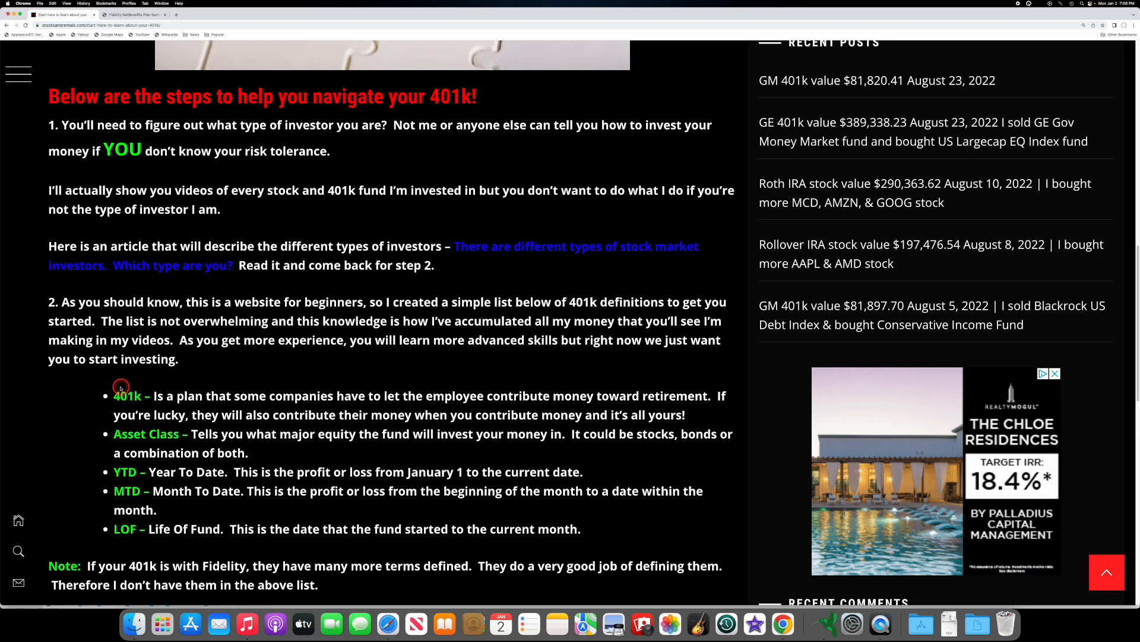
mouse_move(190, 397)
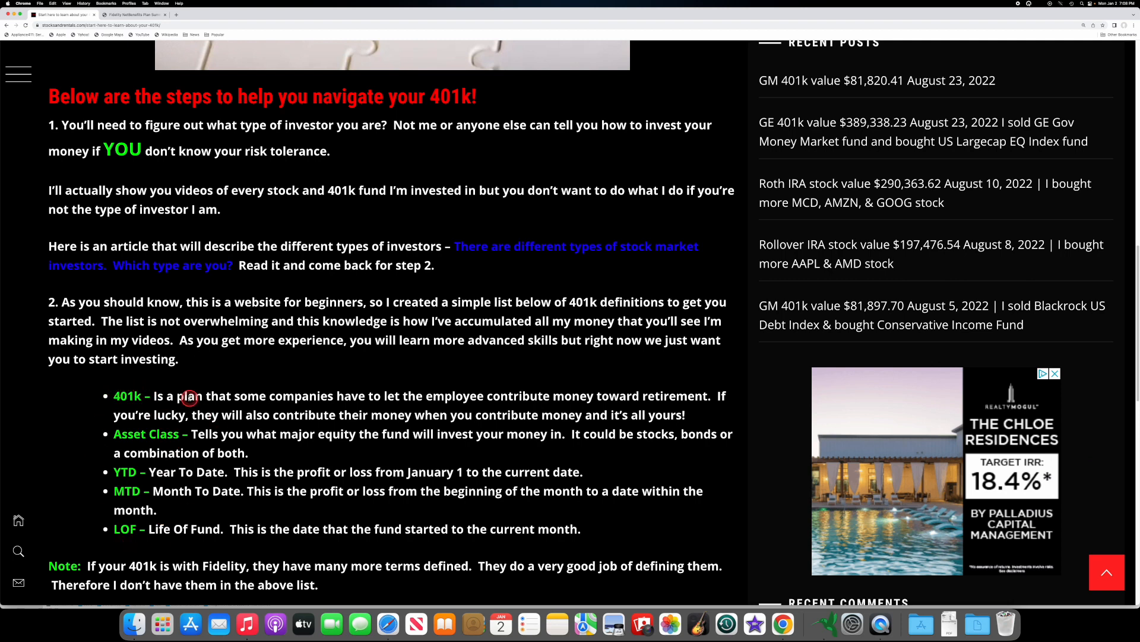
mouse_move(188, 388)
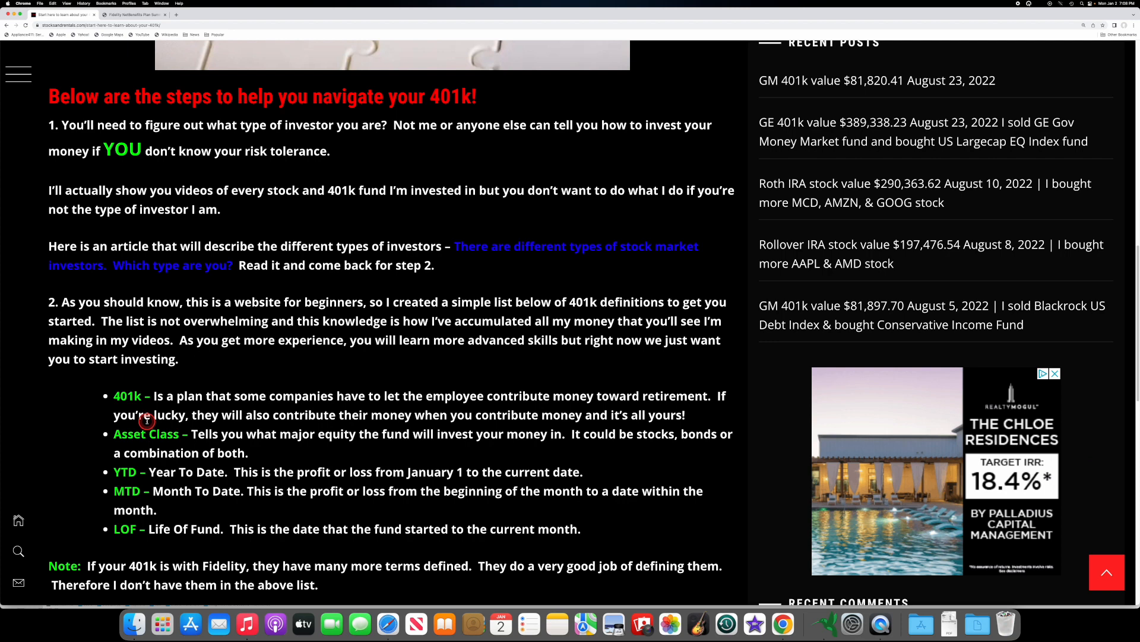
mouse_move(106, 437)
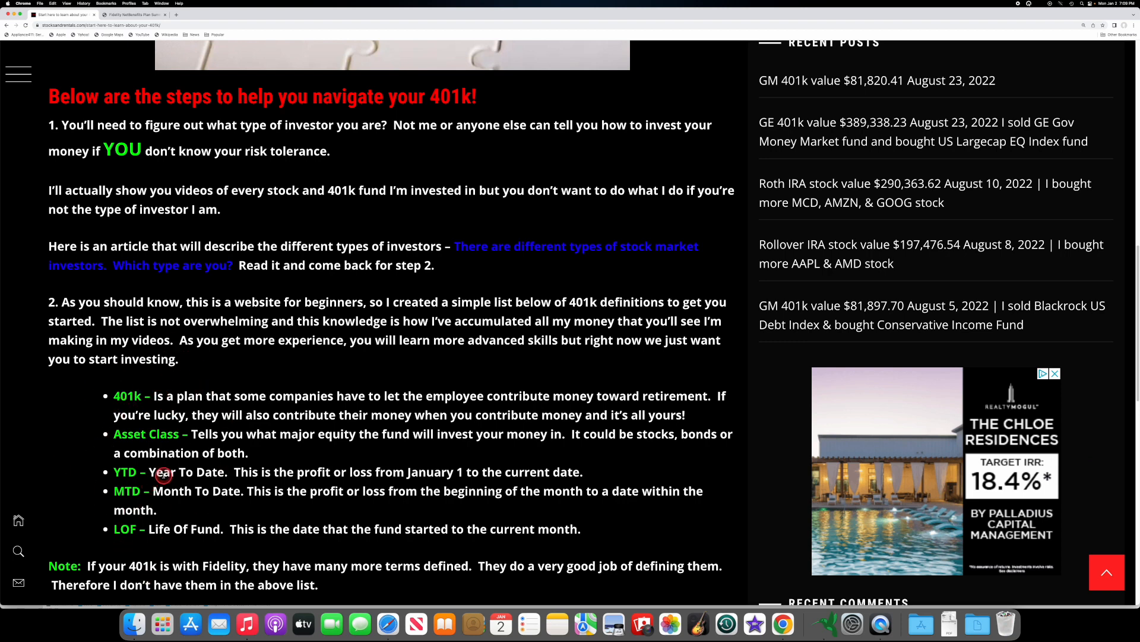
Read through steps 3 to 10 of the 401k guide with their linked videos and the closing Note.
scroll(down, 3)
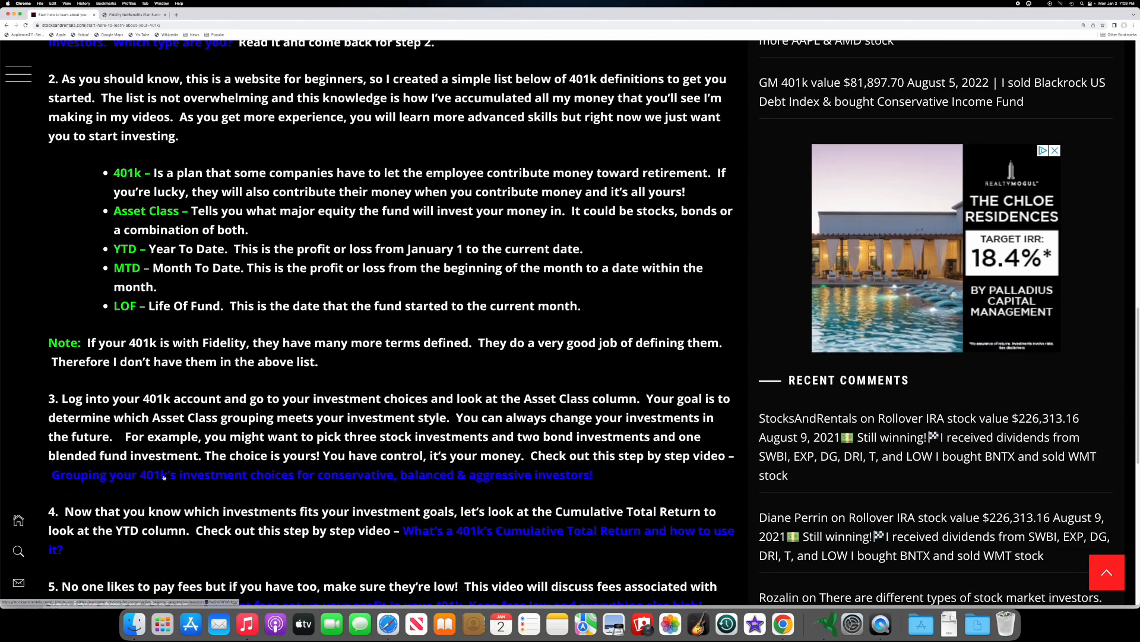
scroll(down, 3)
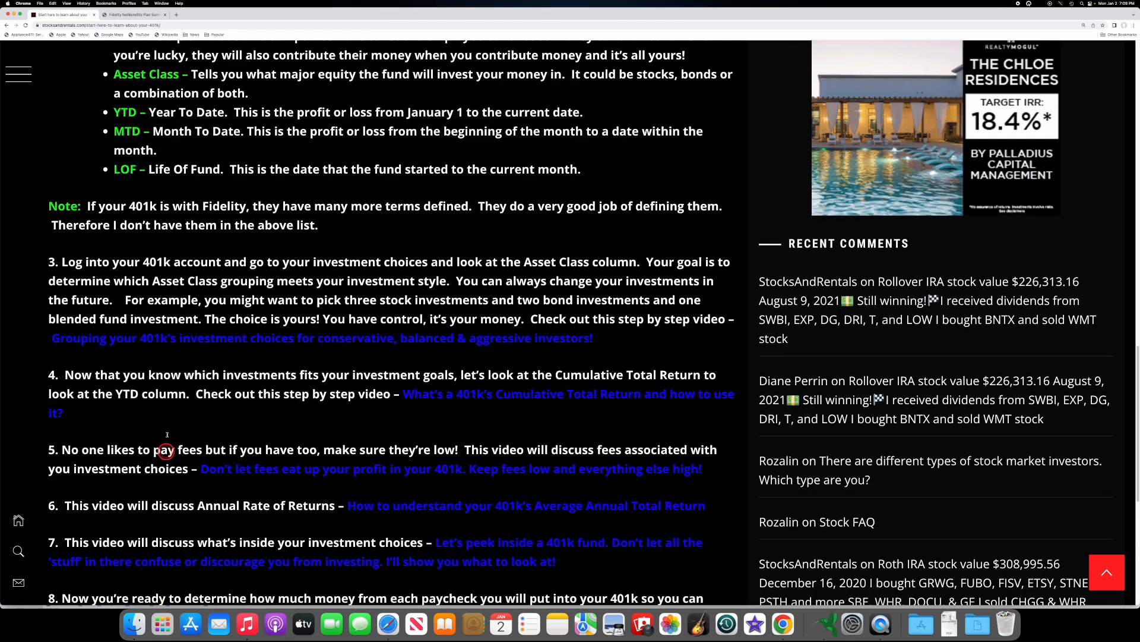
mouse_move(159, 362)
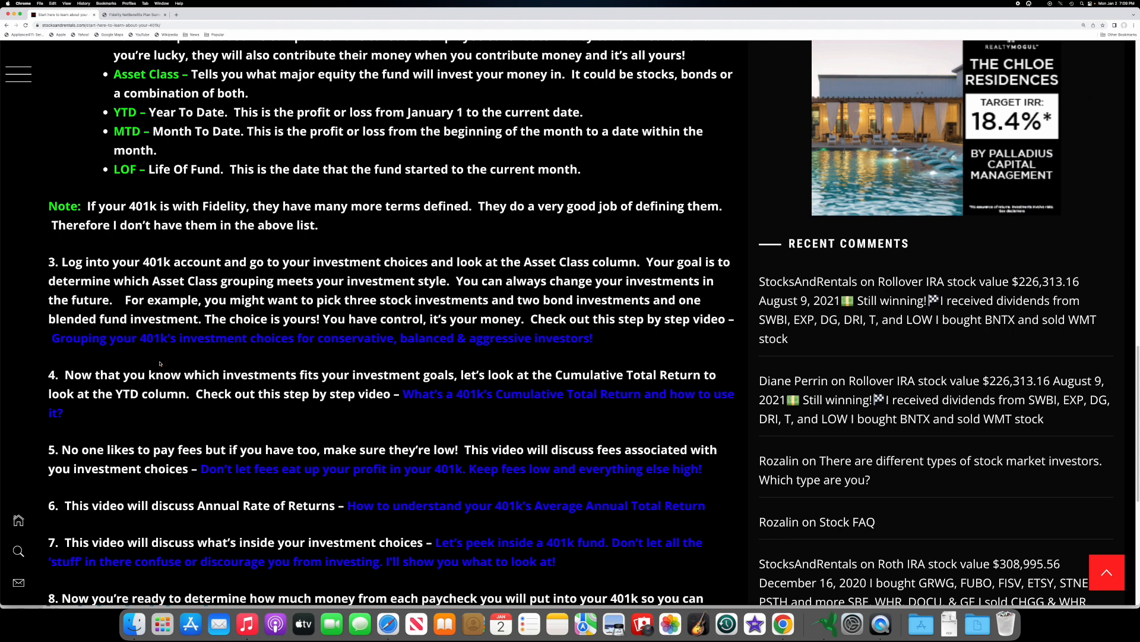
mouse_move(156, 366)
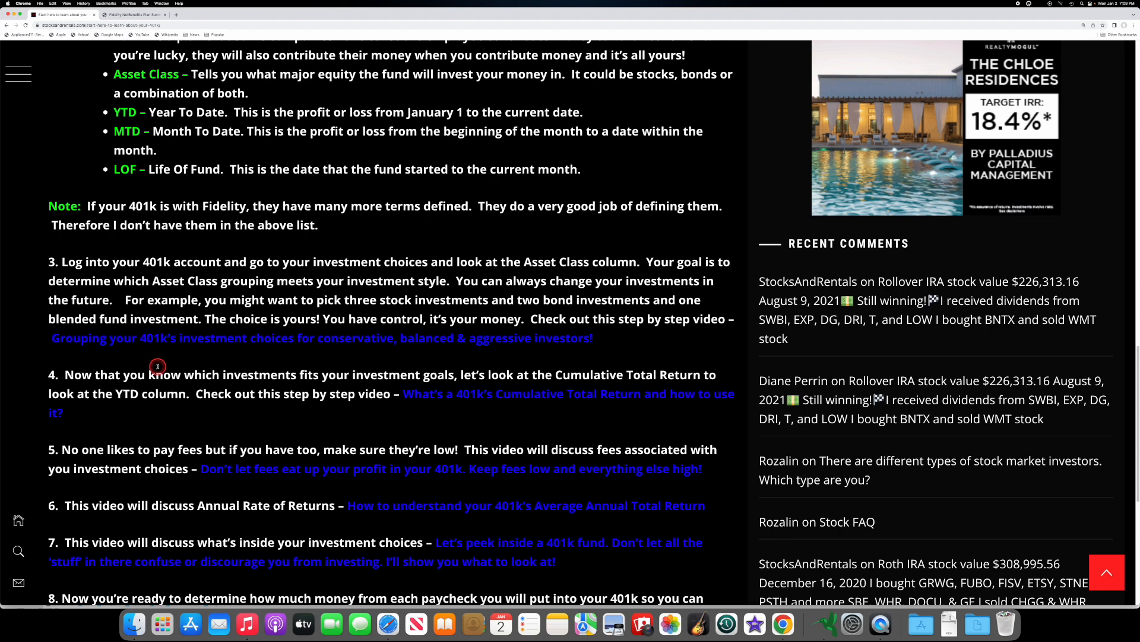
mouse_move(158, 365)
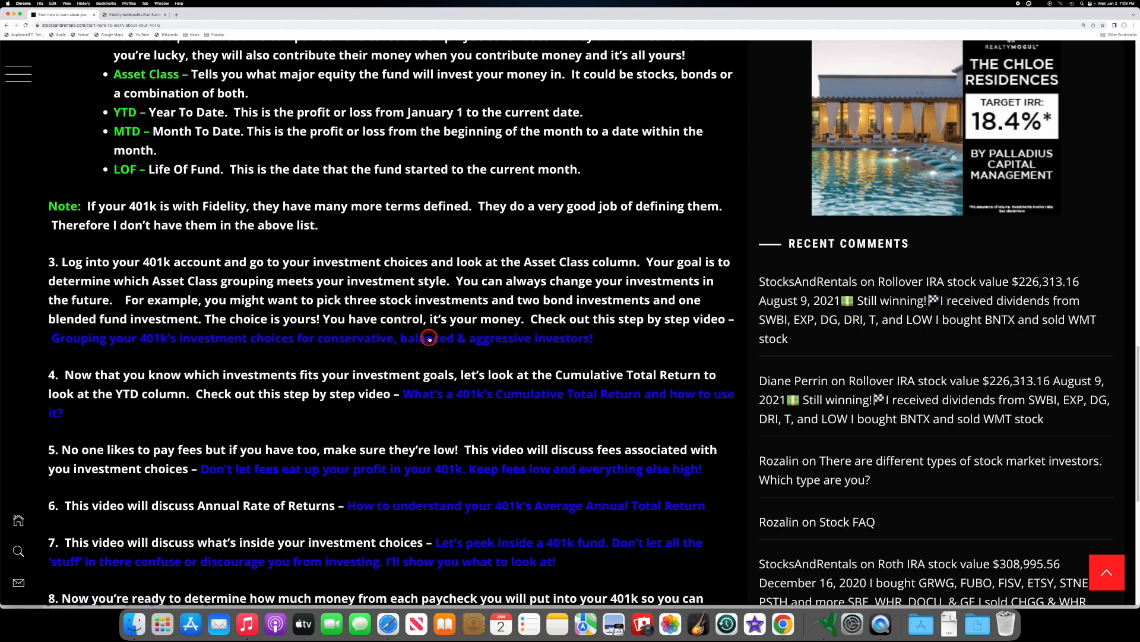
mouse_move(468, 271)
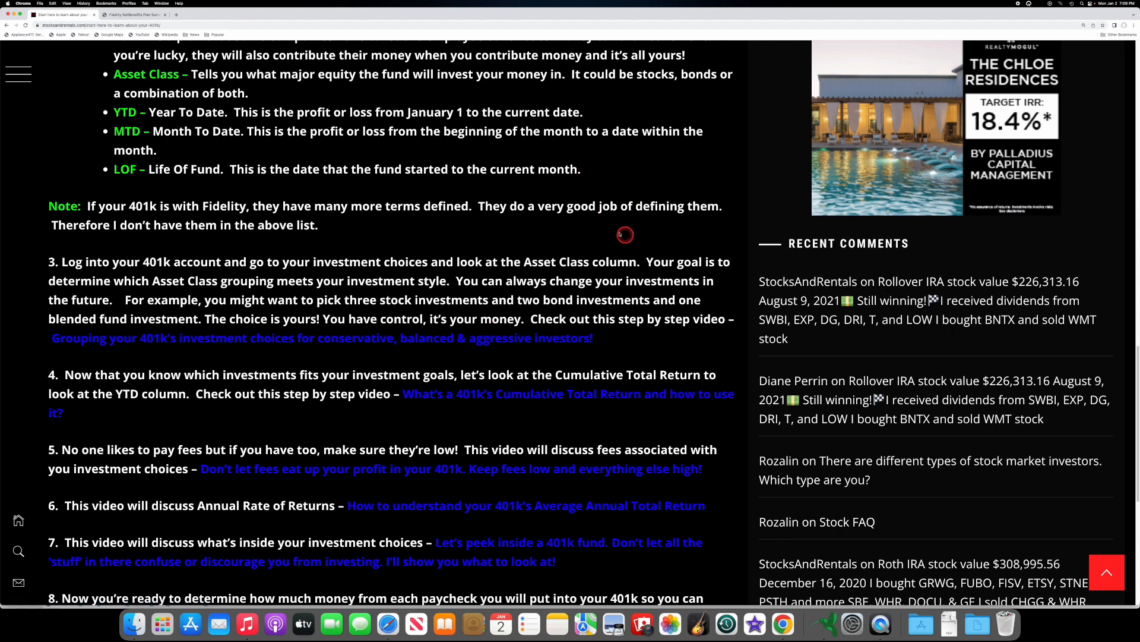
scroll(down, 3)
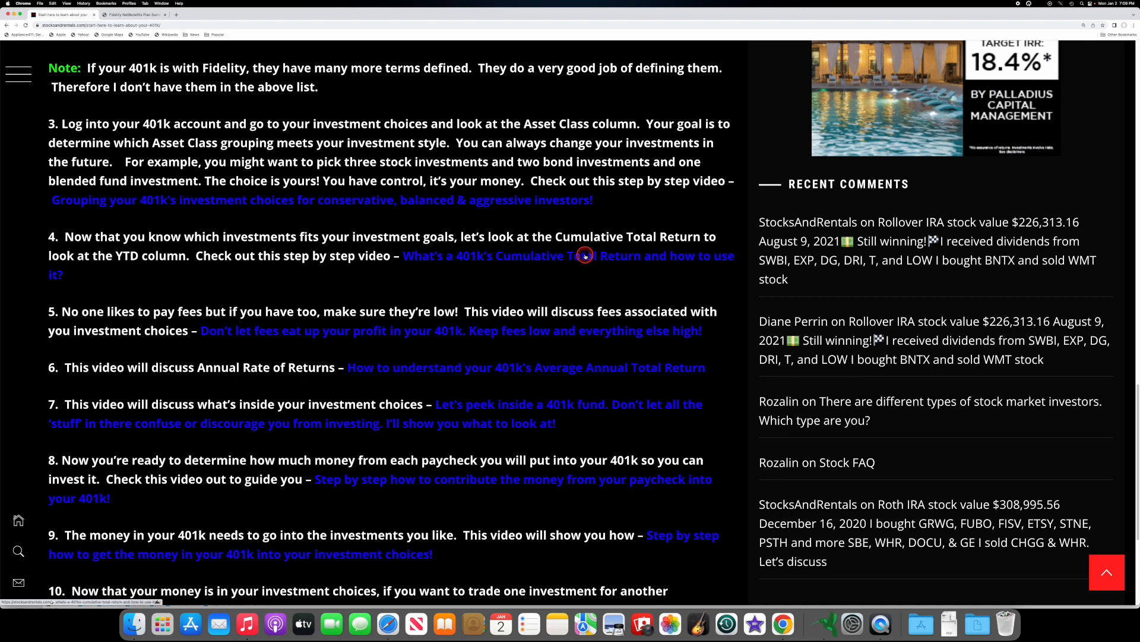
scroll(down, 3)
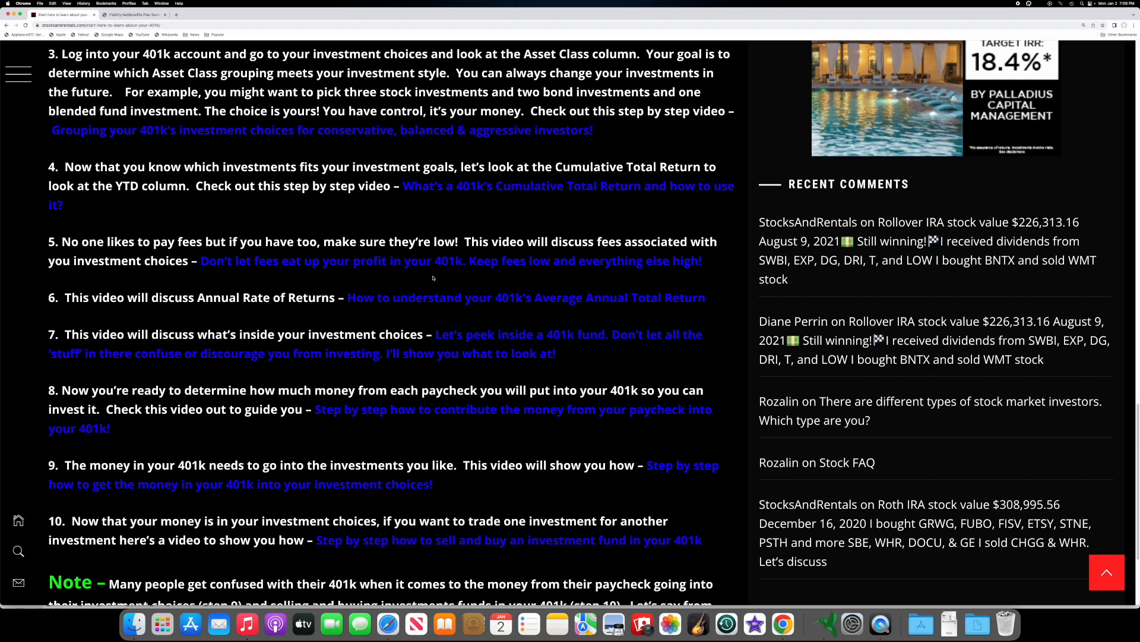
mouse_move(434, 276)
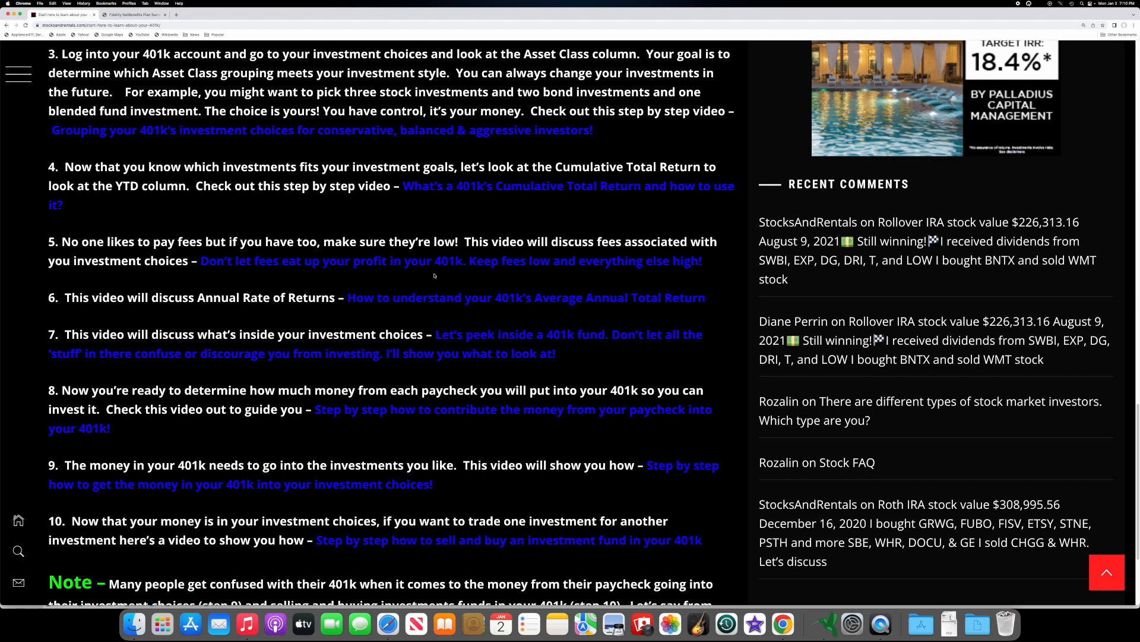
scroll(down, 3)
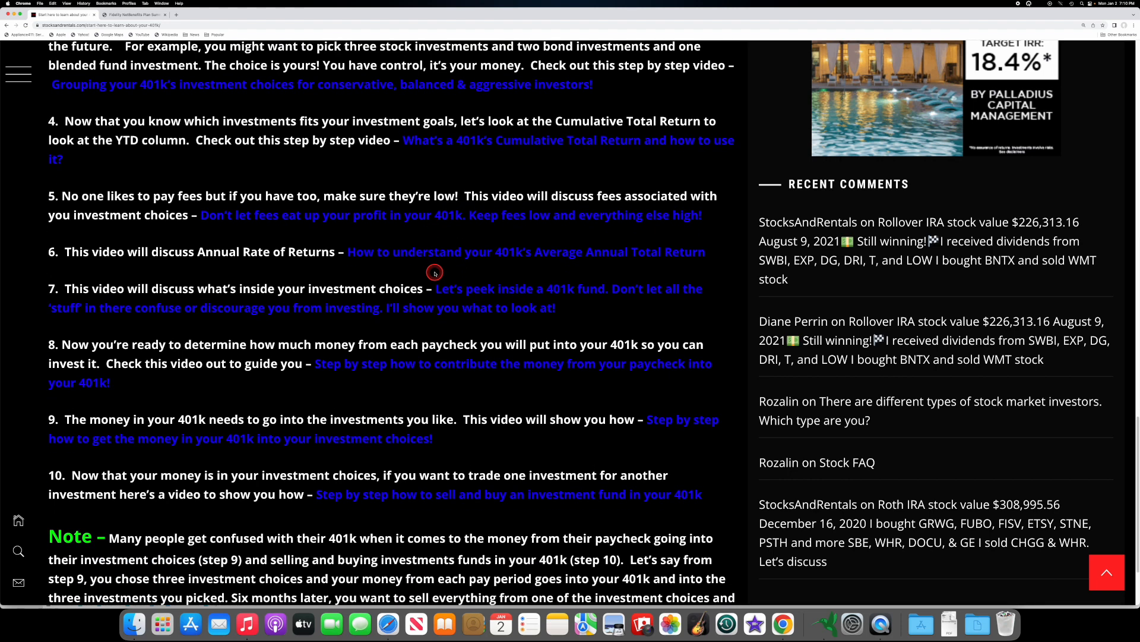
mouse_move(271, 268)
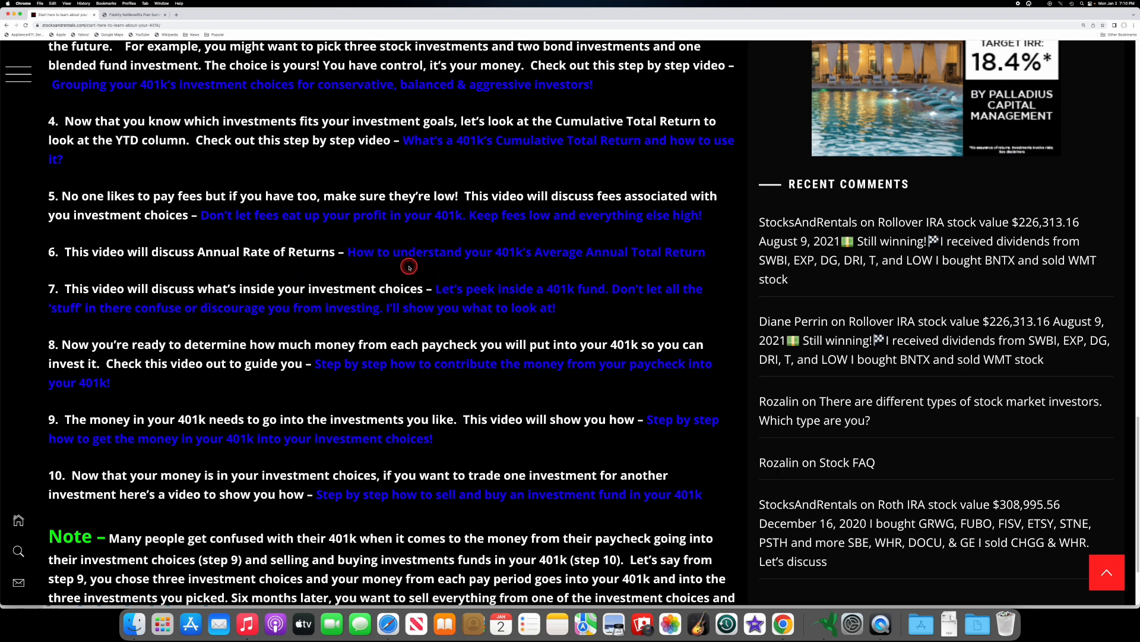
mouse_move(435, 255)
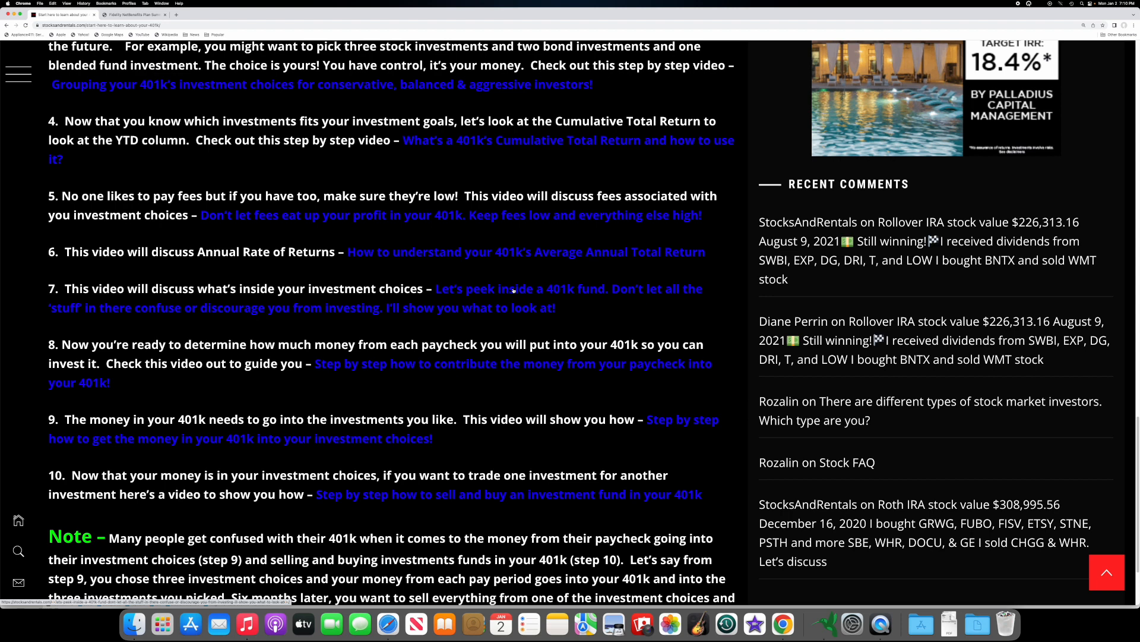
Scroll down past the Note paragraph at the bottom of the guide.
click(511, 309)
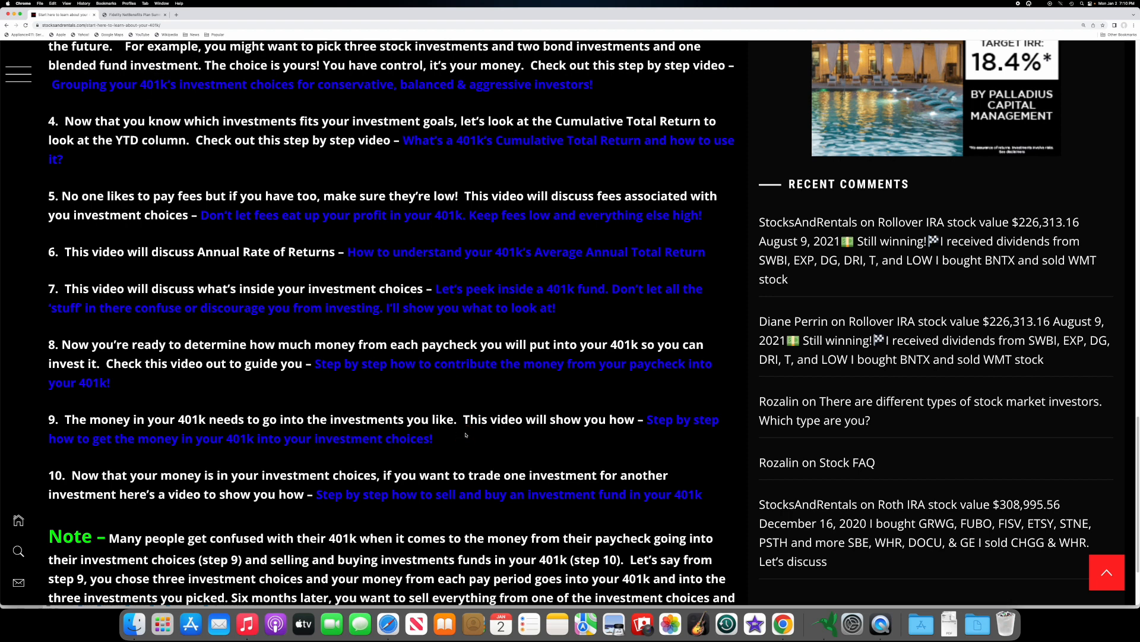
click(465, 430)
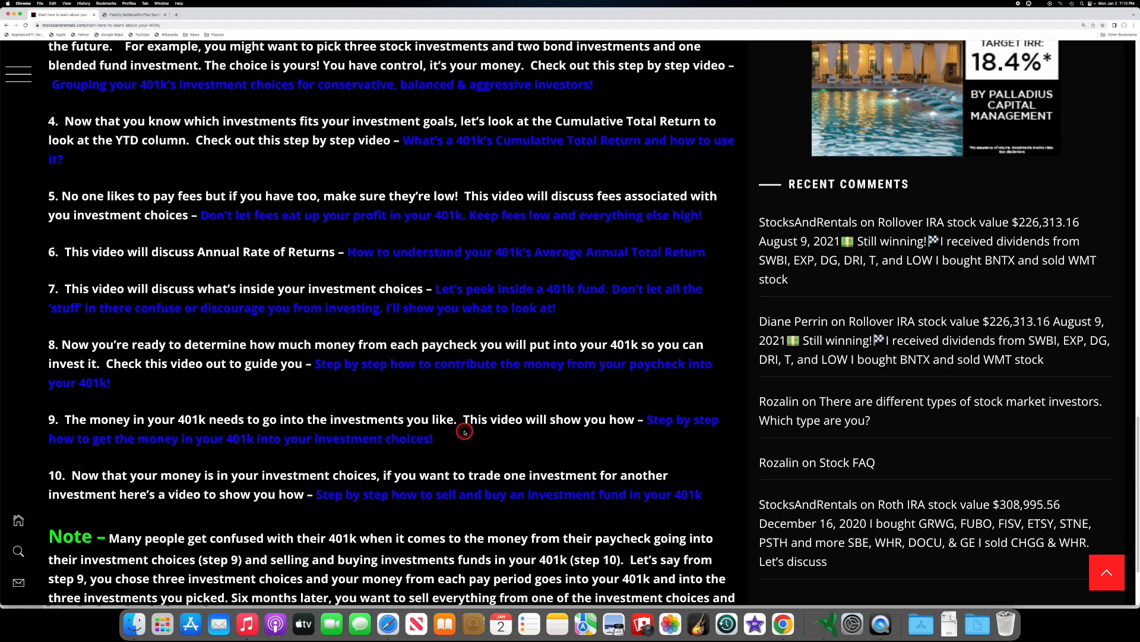
scroll(down, 3)
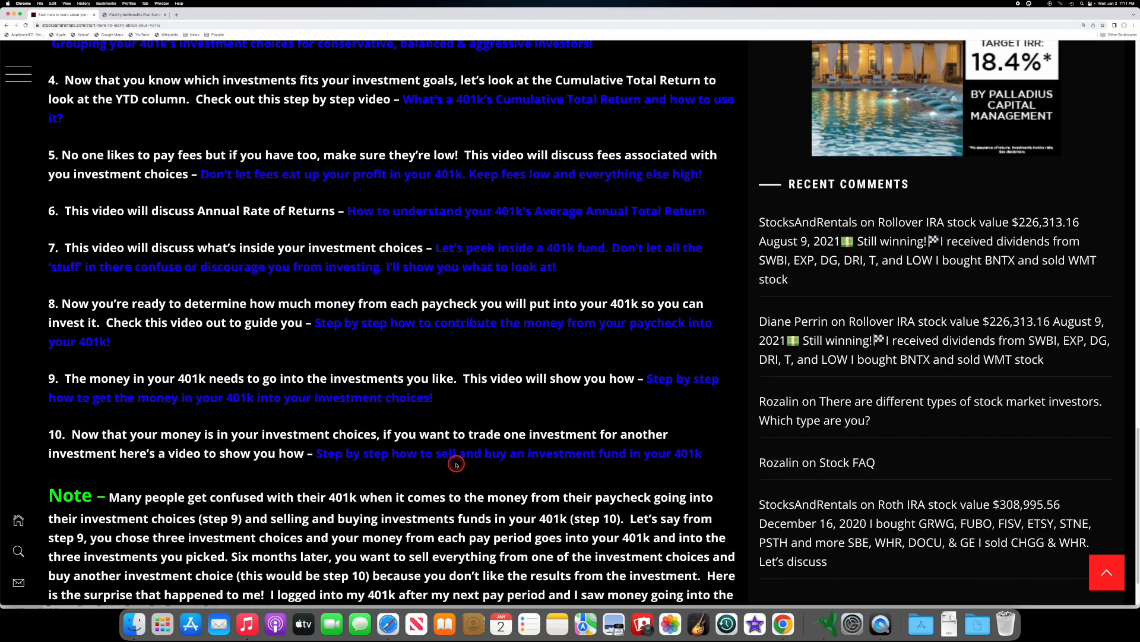
mouse_move(456, 476)
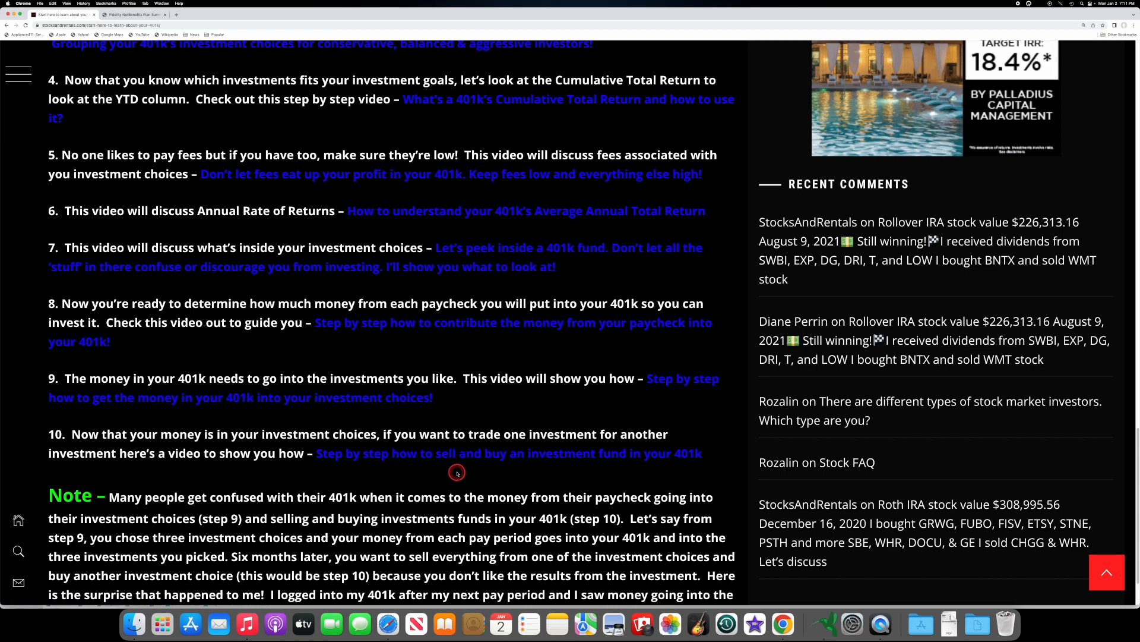
scroll(down, 3)
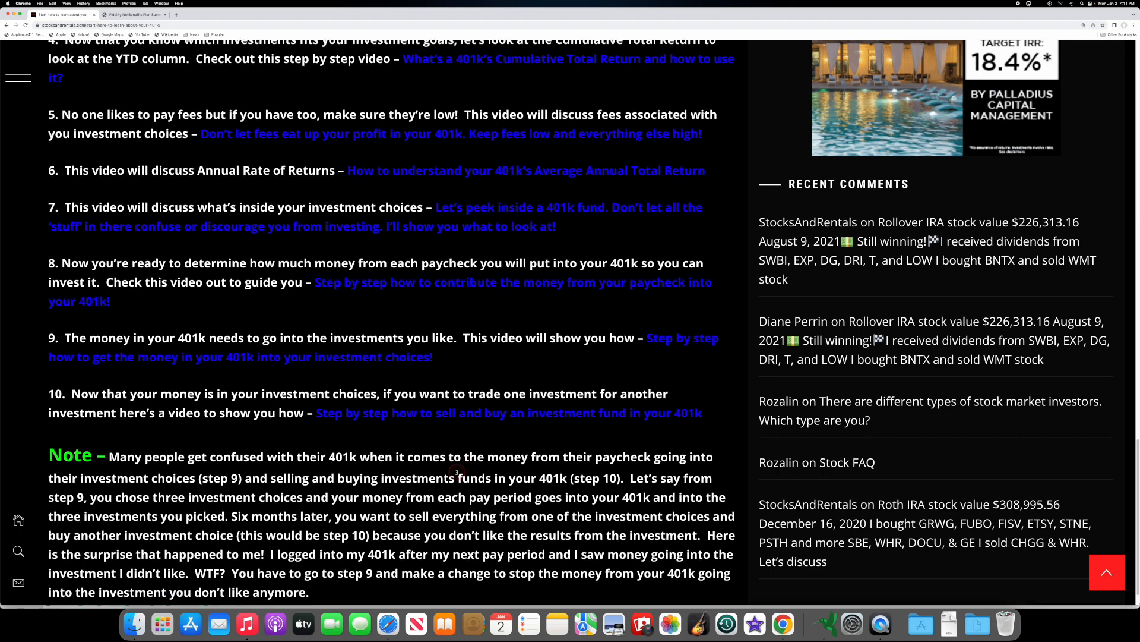
scroll(down, 3)
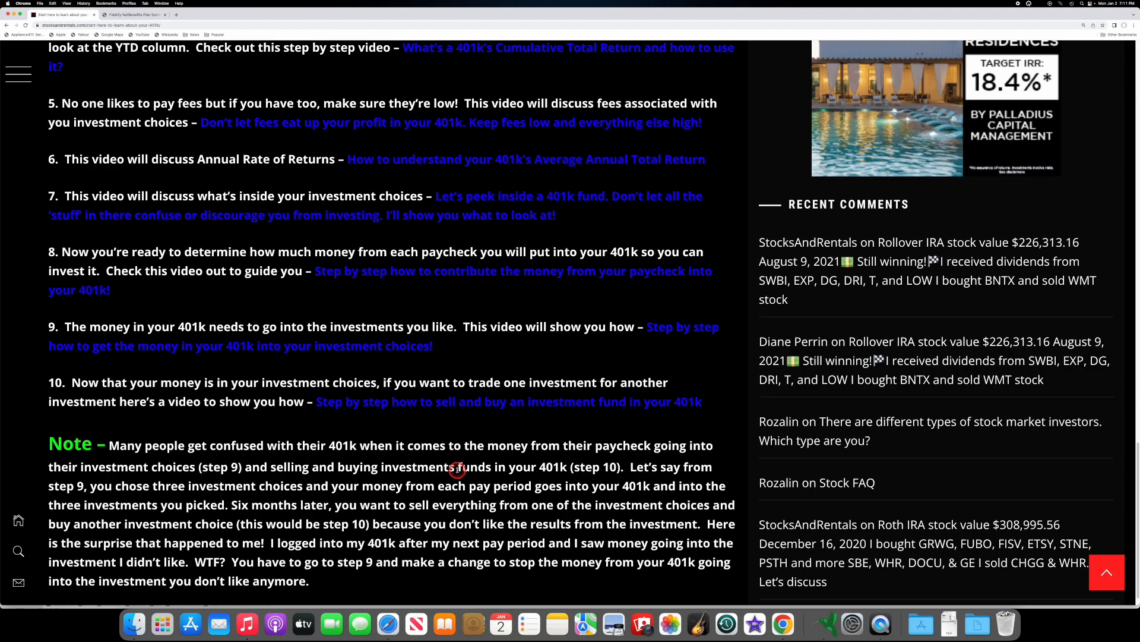
Return to the top of the Start Here page with the site banner and heading showing.
scroll(up, 3)
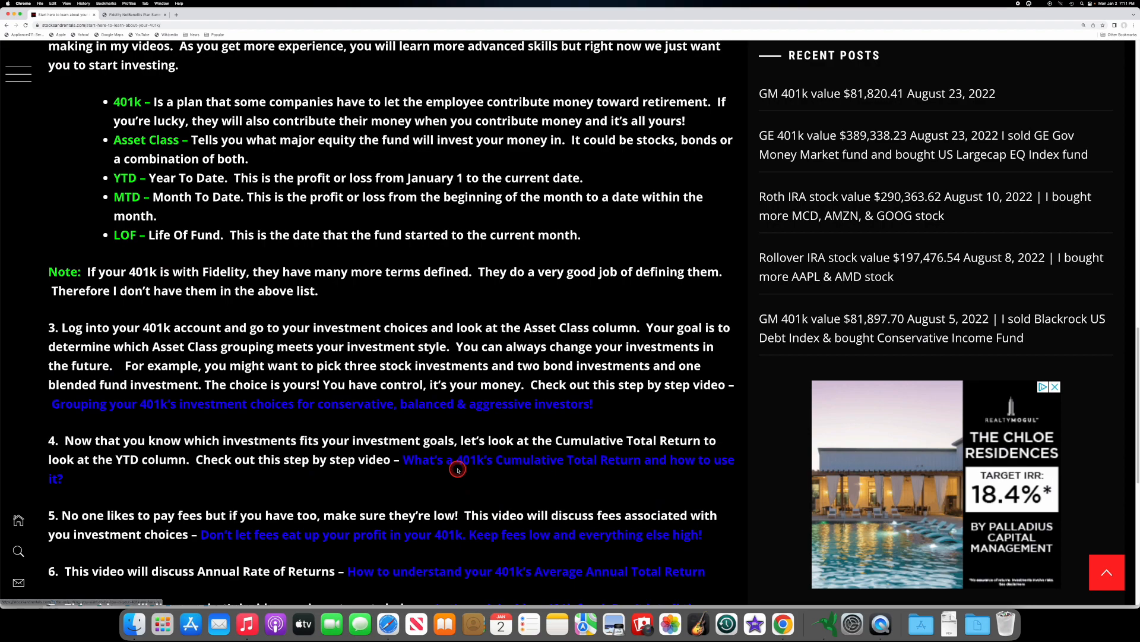
scroll(up, 3)
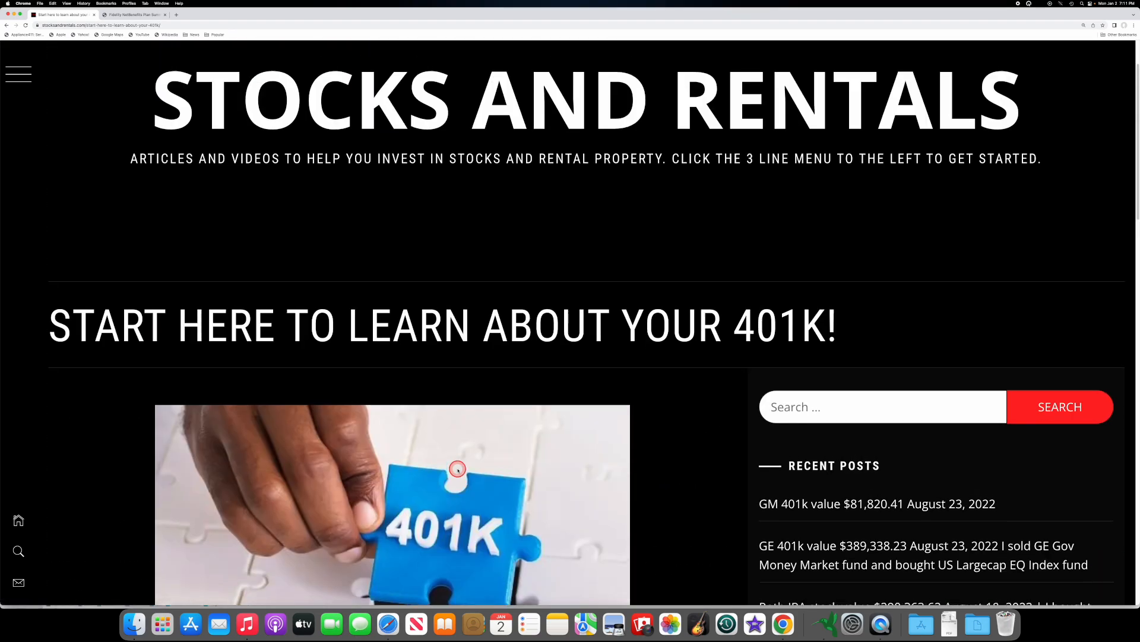
scroll(up, 3)
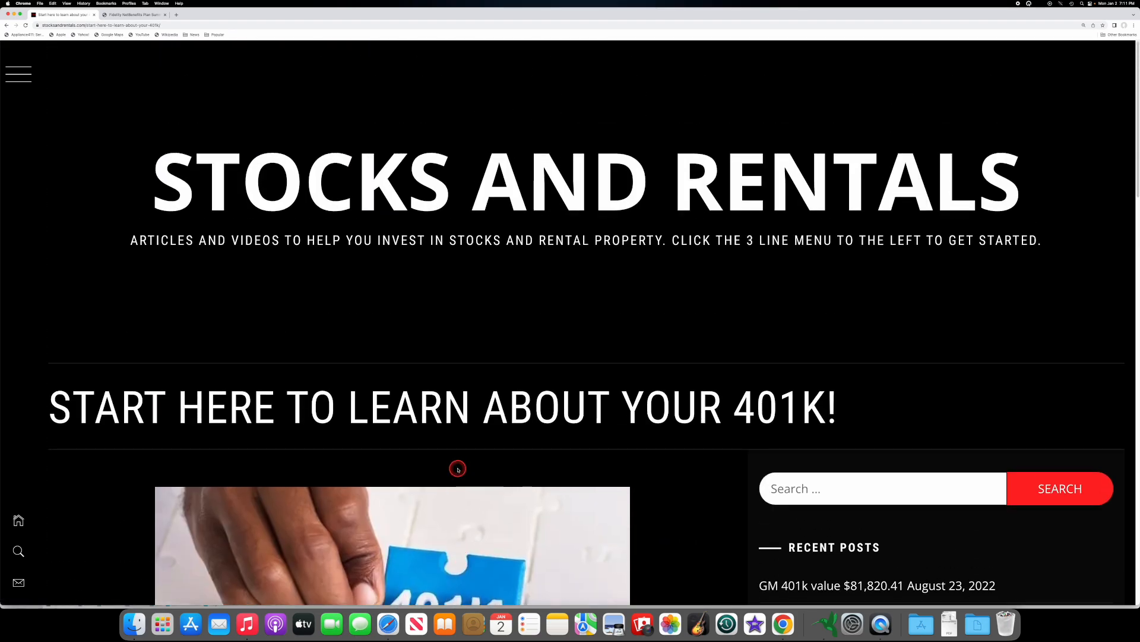